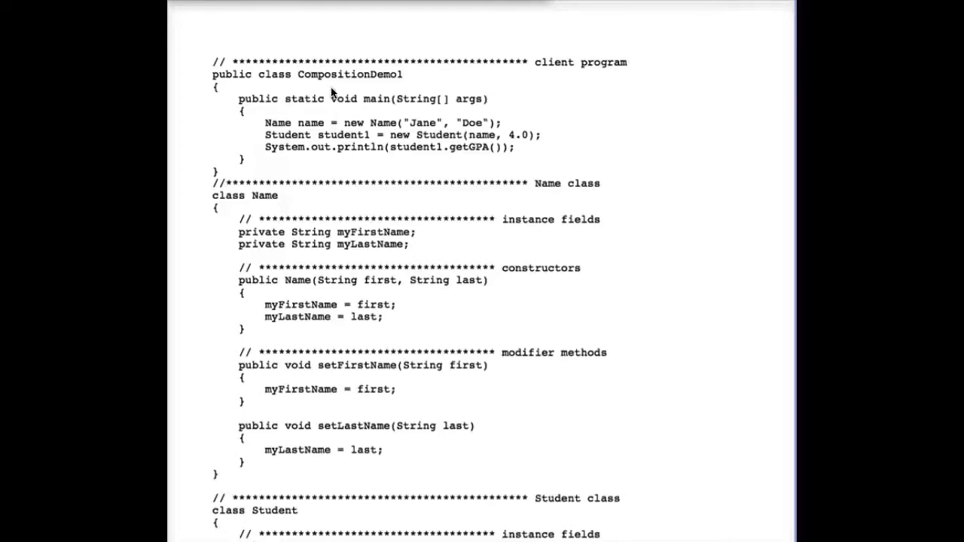
mouse_move(245, 100)
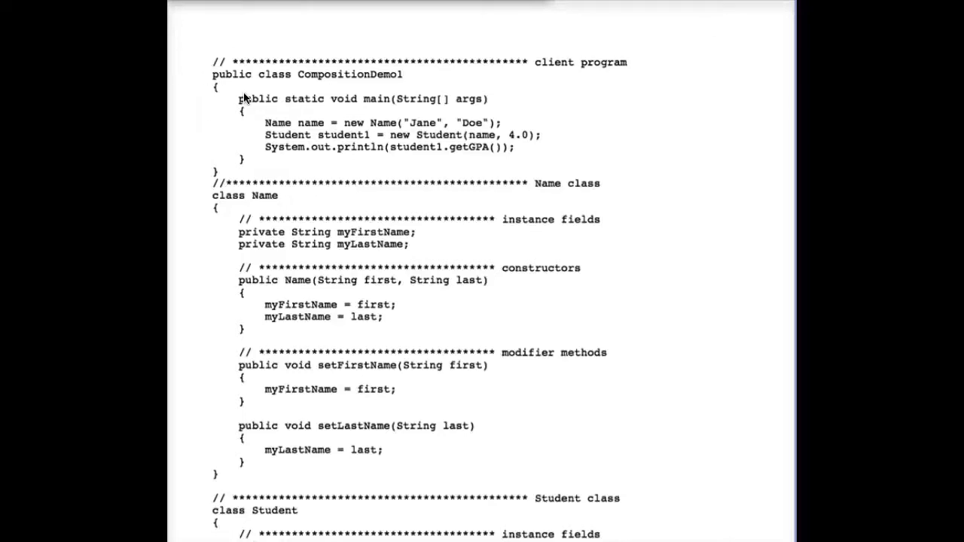
- Draw a red bracket along the left of main's body, then move down toward the Student class
drag(232, 99, 241, 166)
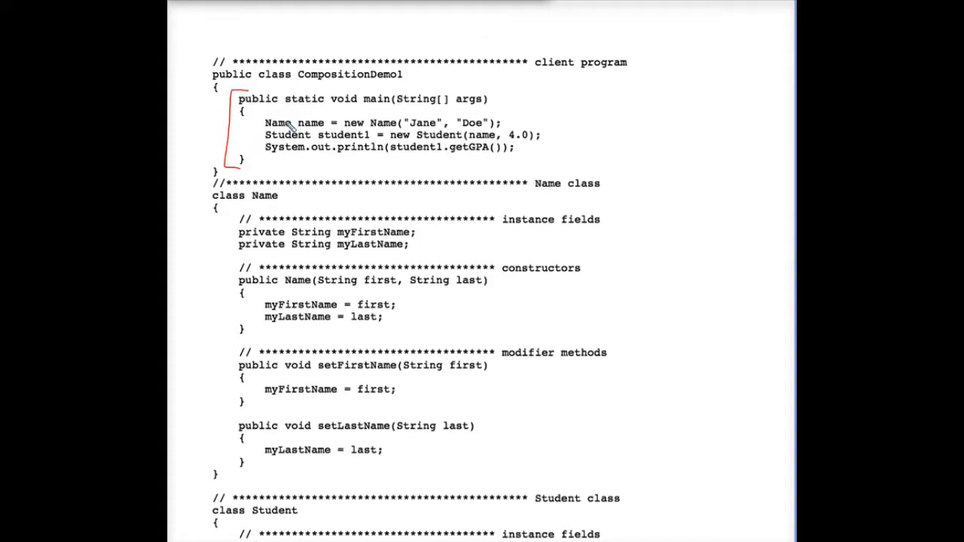
mouse_move(369, 93)
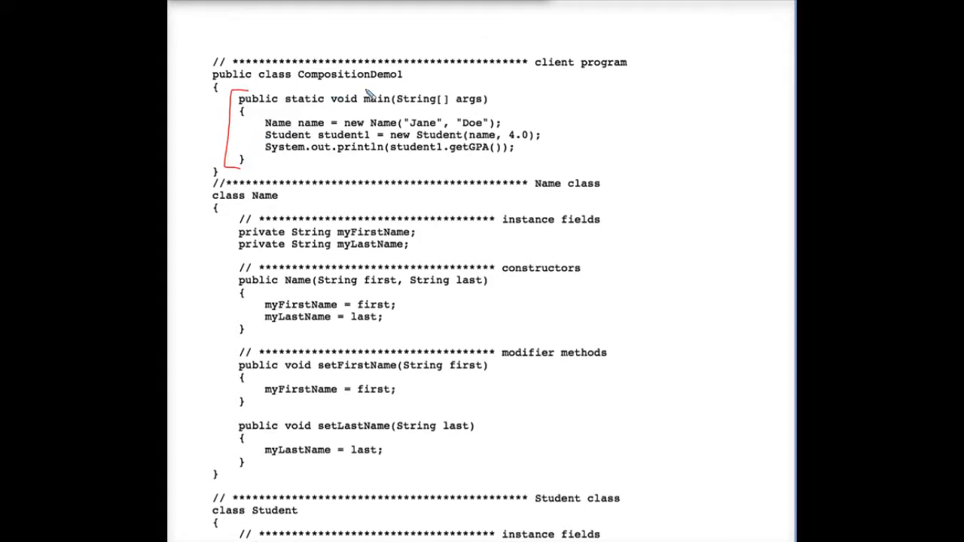
mouse_move(404, 133)
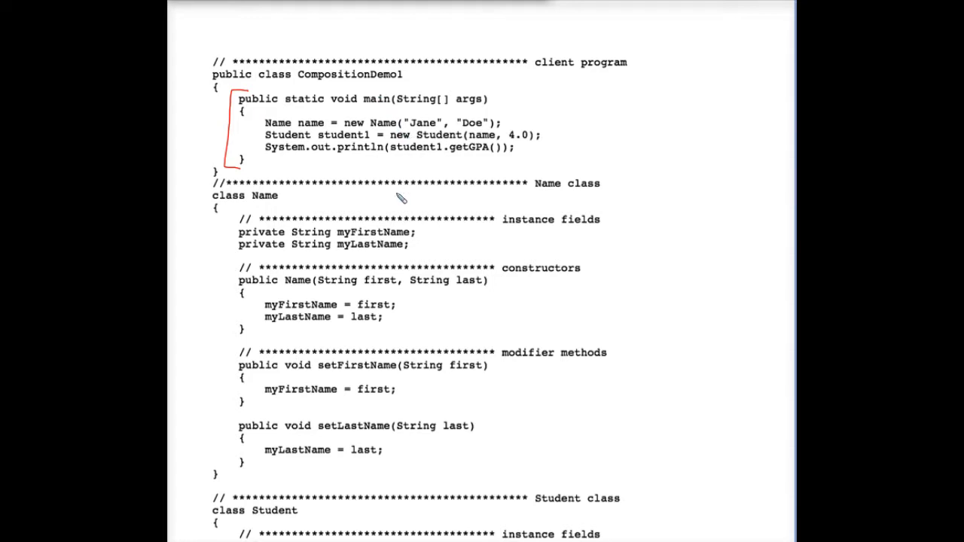
mouse_move(407, 211)
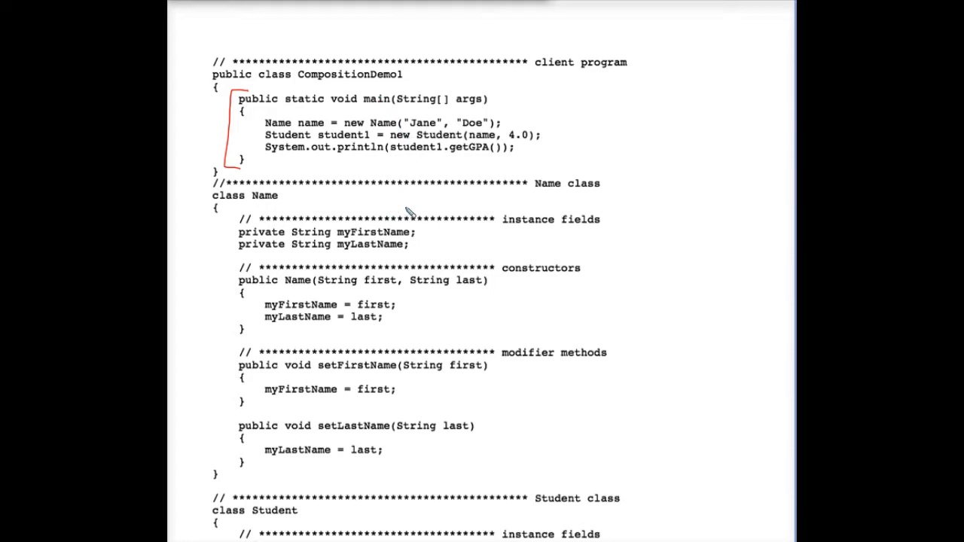
mouse_move(435, 217)
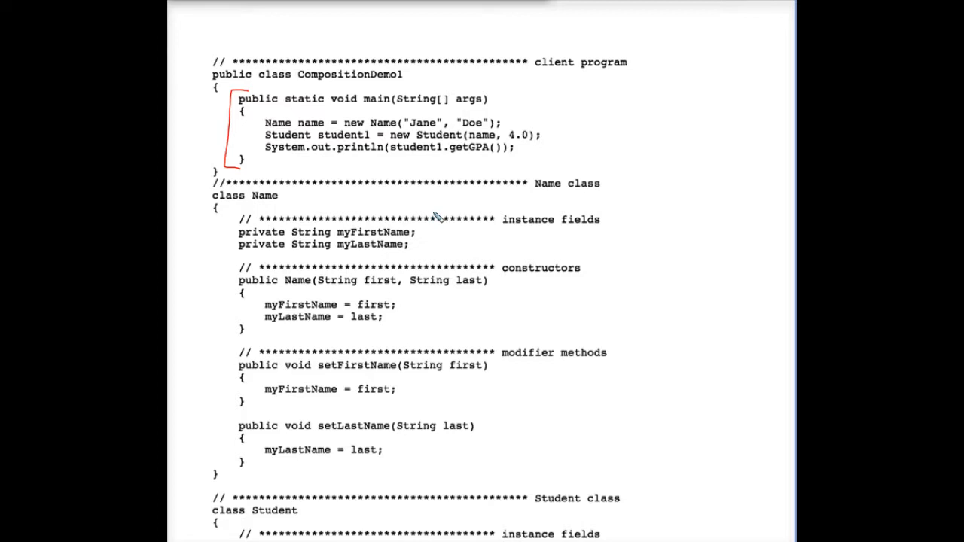
mouse_move(253, 205)
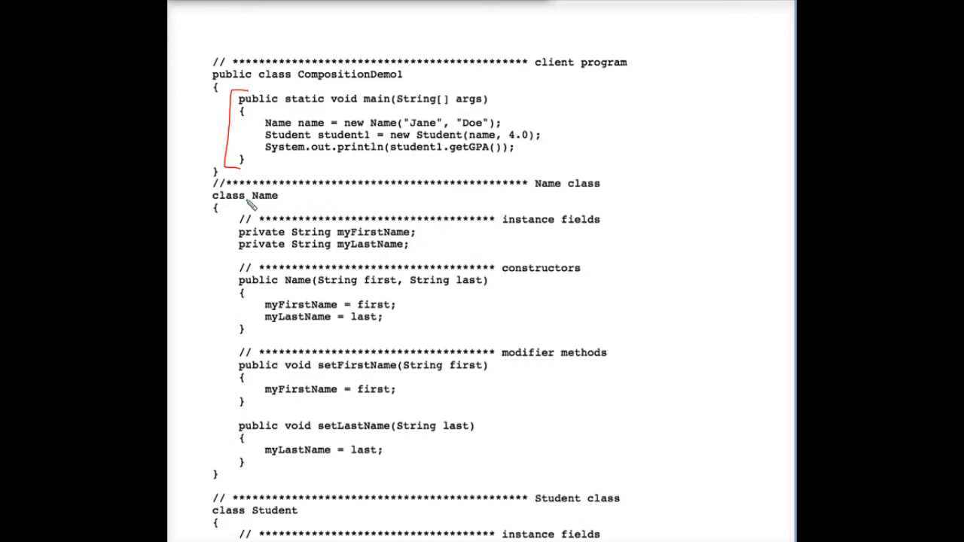
mouse_move(380, 279)
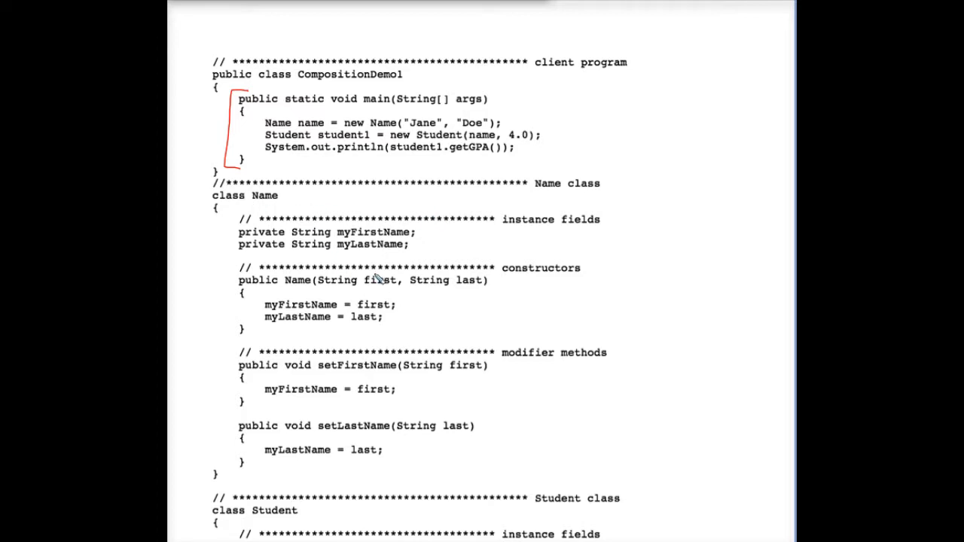
scroll(down, 3)
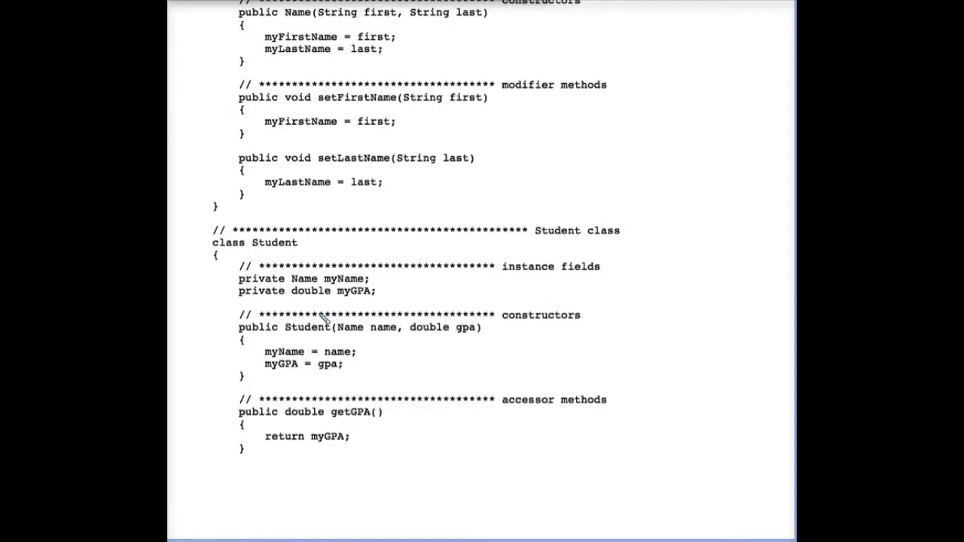
mouse_move(335, 289)
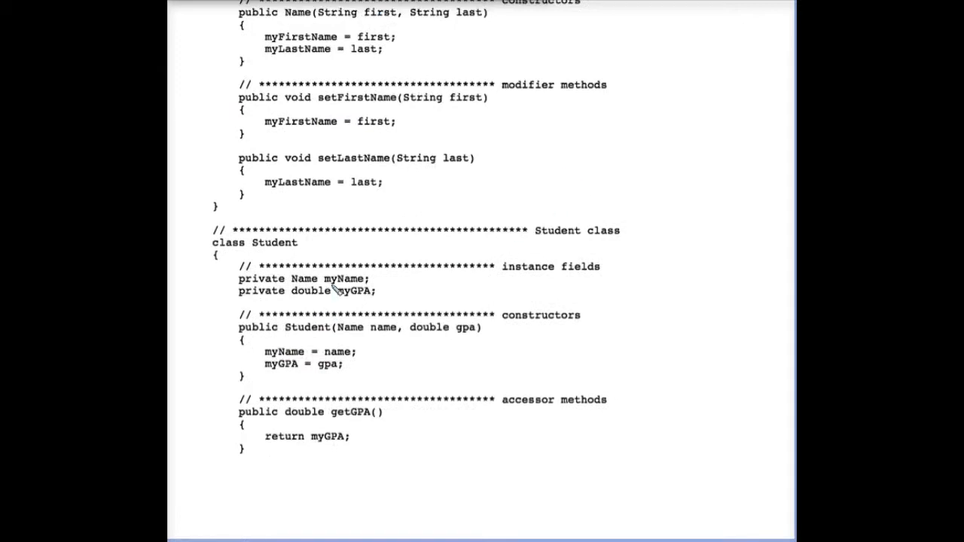
mouse_move(343, 289)
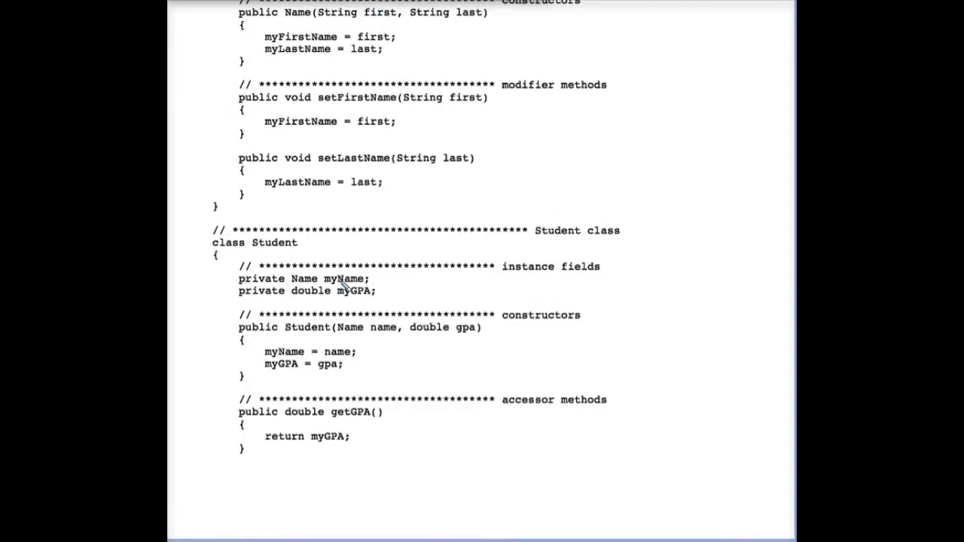
mouse_move(313, 290)
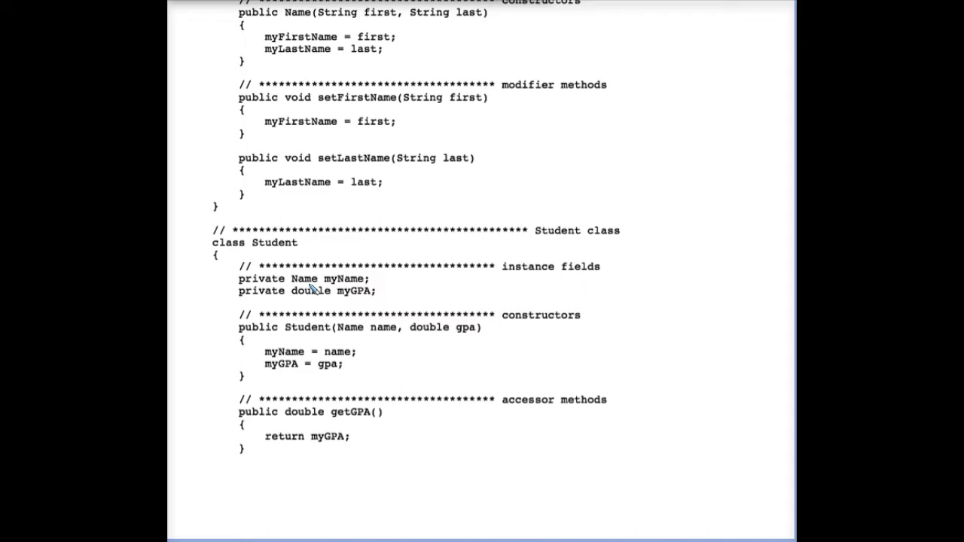
- Write Name and address A32 beside main and sketch an empty box for the Name object
scroll(up, 3)
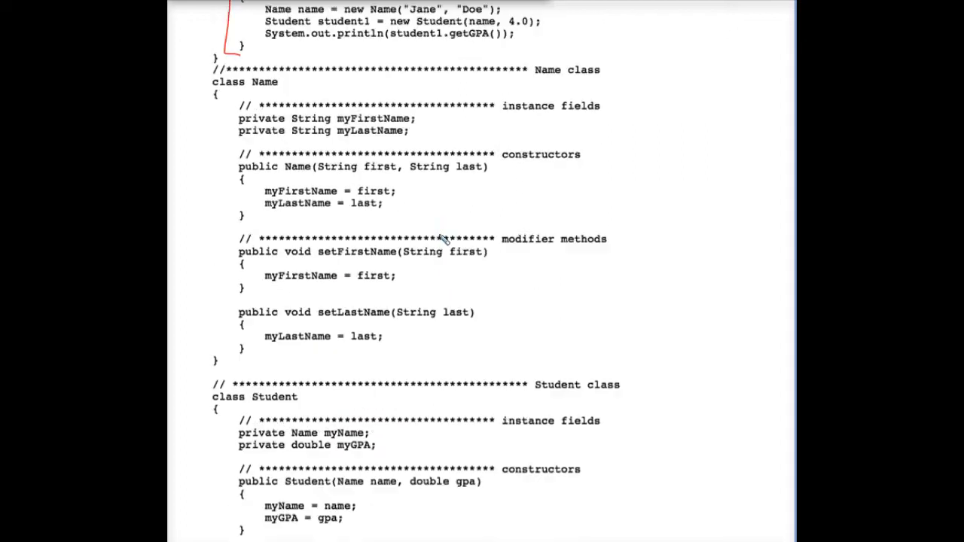
scroll(up, 3)
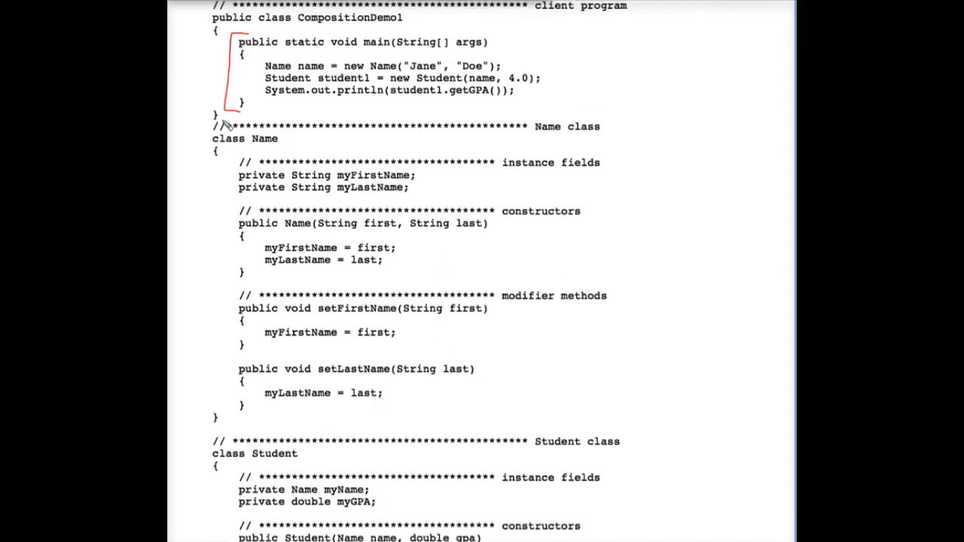
mouse_move(369, 44)
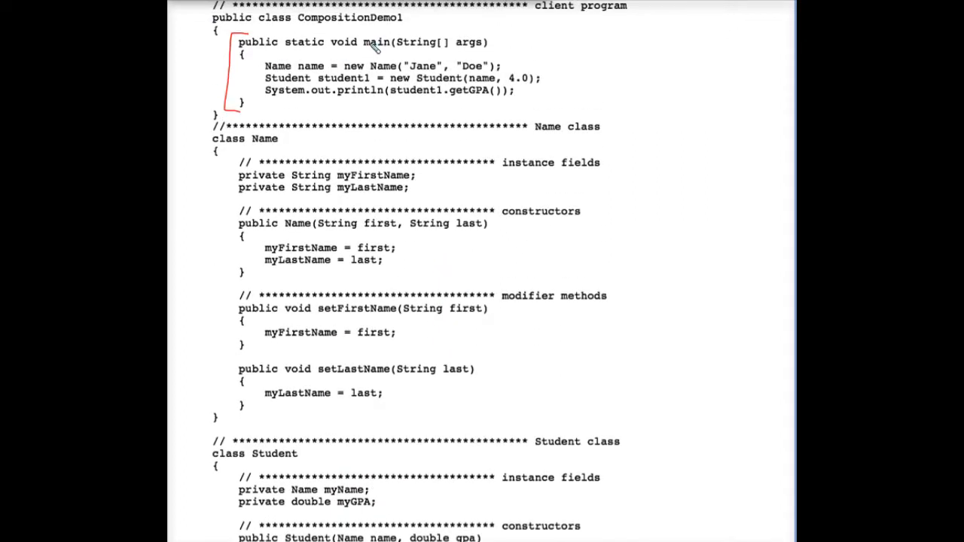
mouse_move(350, 29)
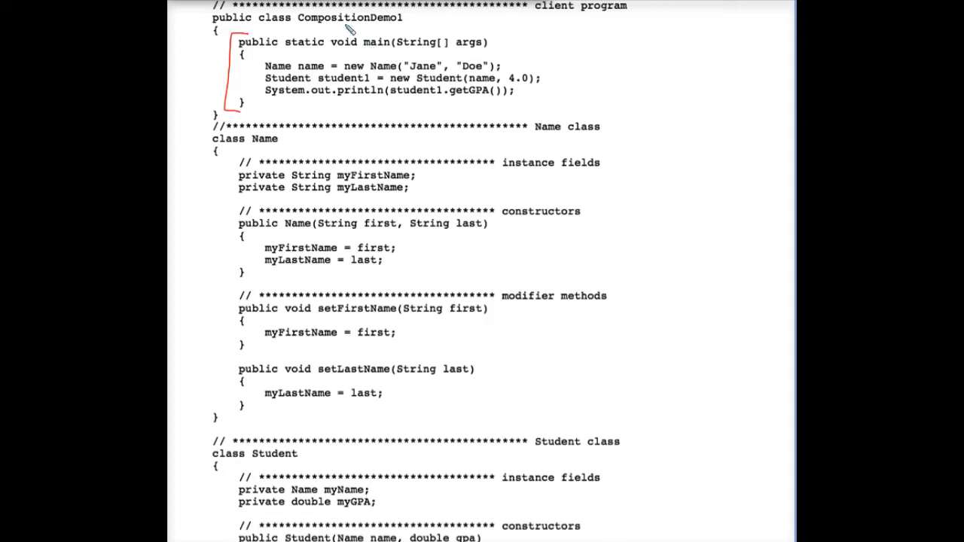
mouse_move(359, 61)
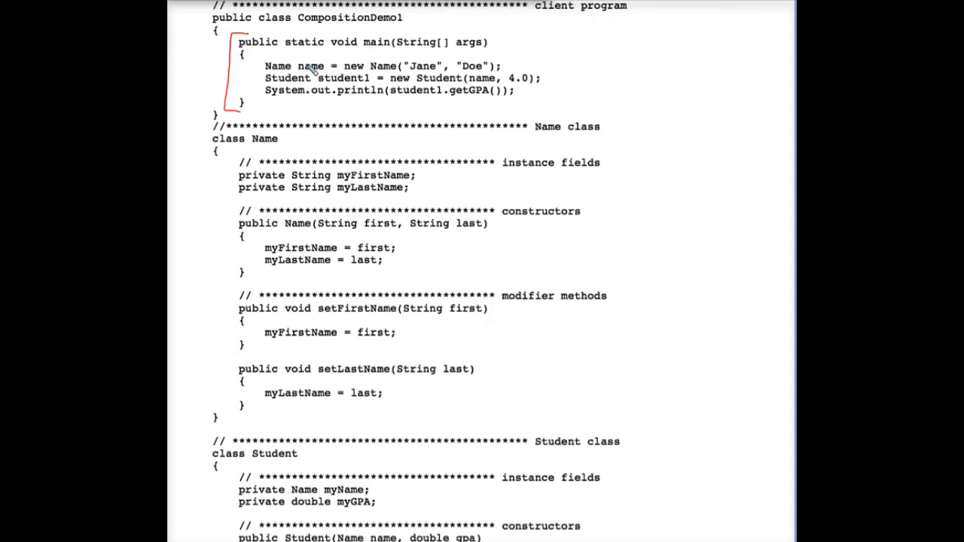
mouse_move(389, 62)
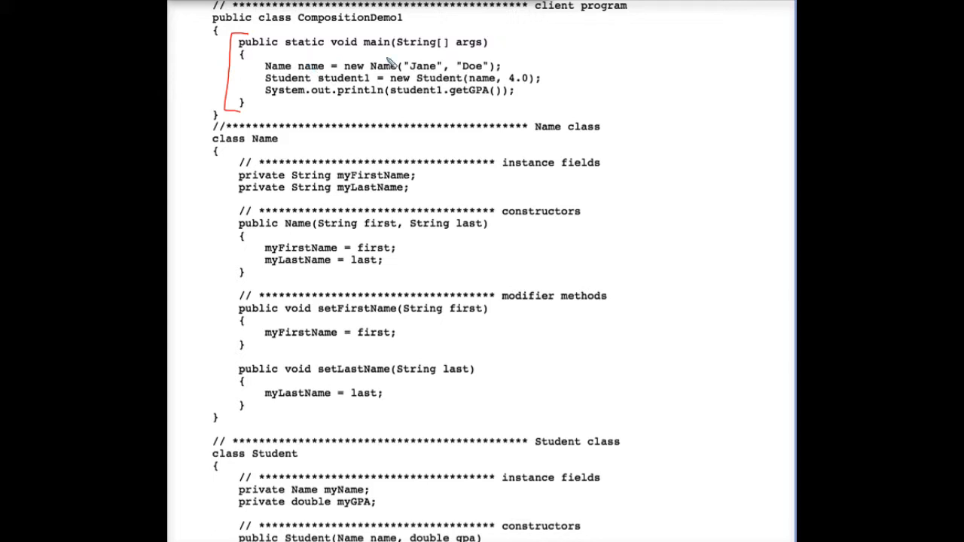
mouse_move(470, 40)
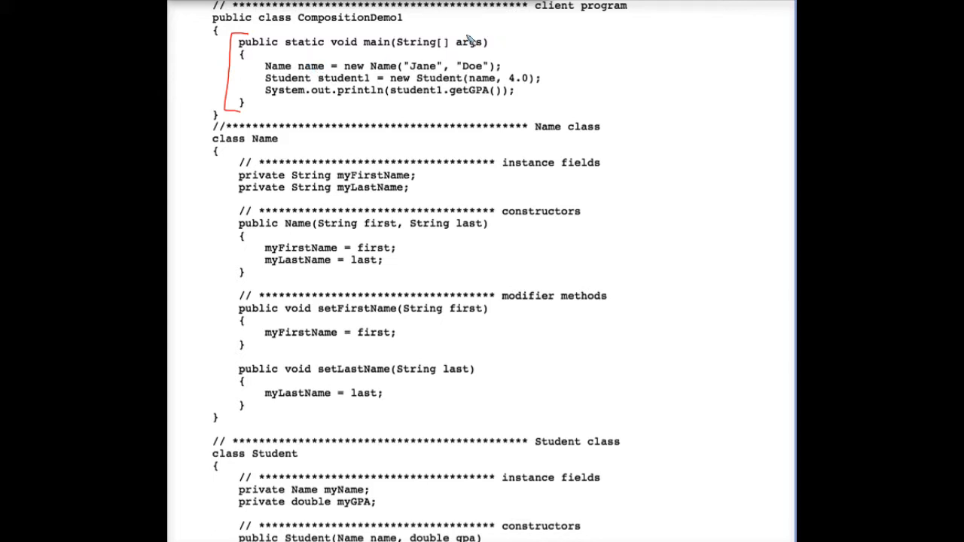
drag(524, 33, 537, 46)
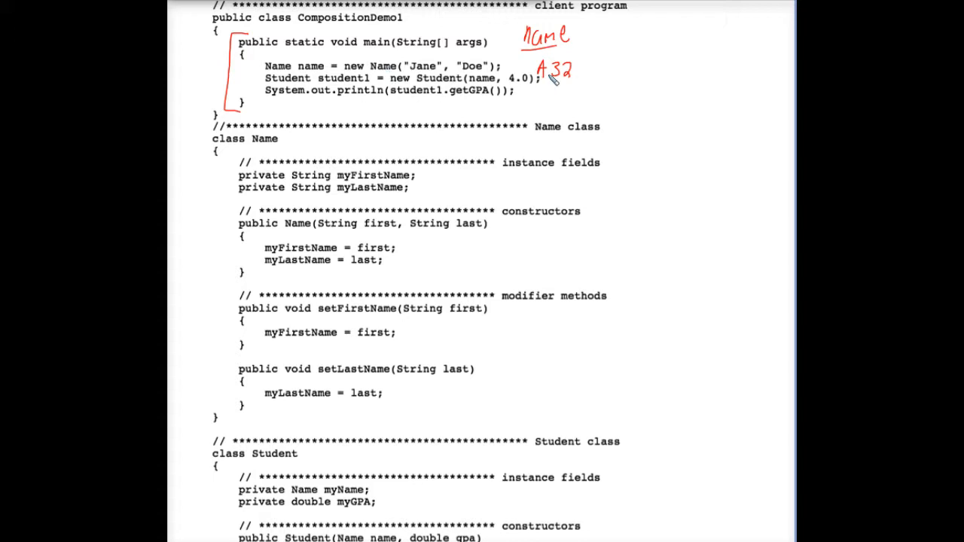
mouse_move(639, 44)
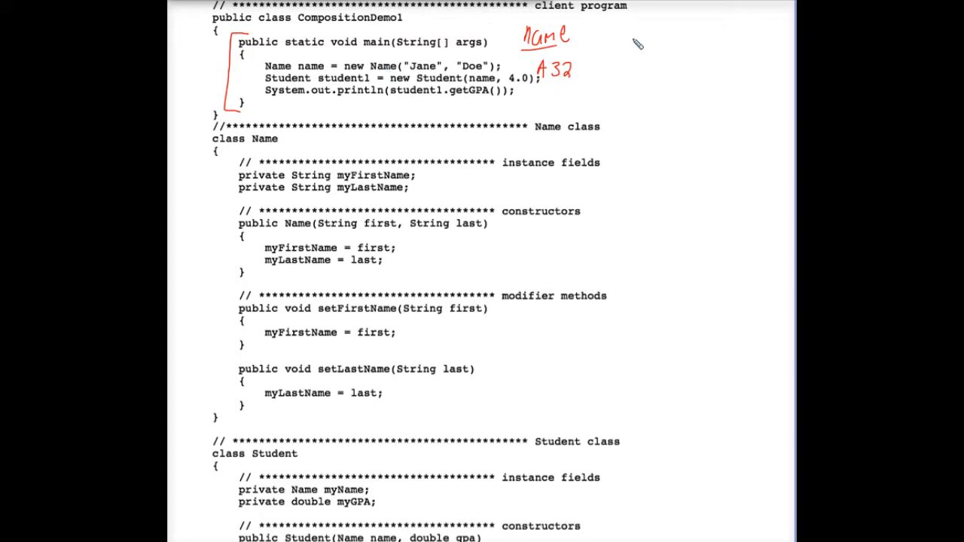
drag(614, 30, 651, 45)
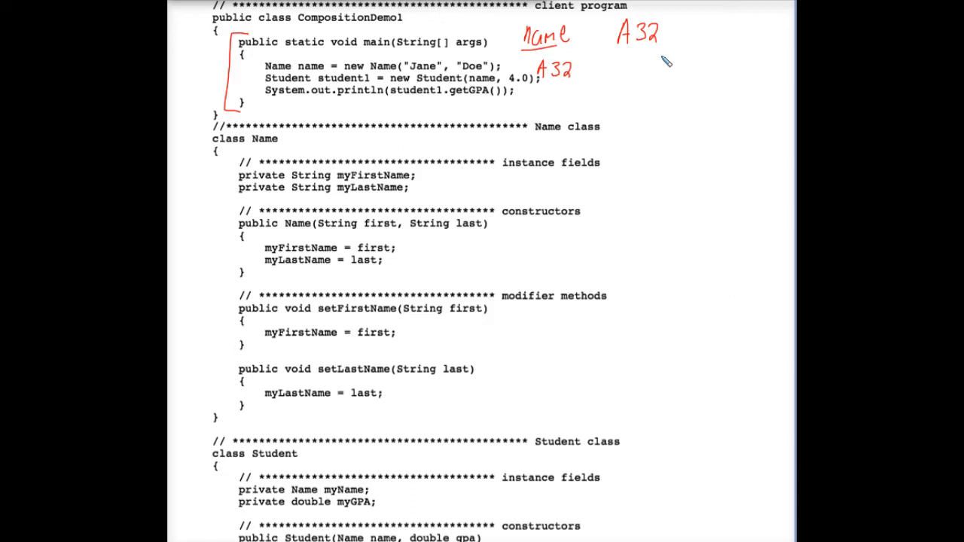
drag(662, 60, 754, 117)
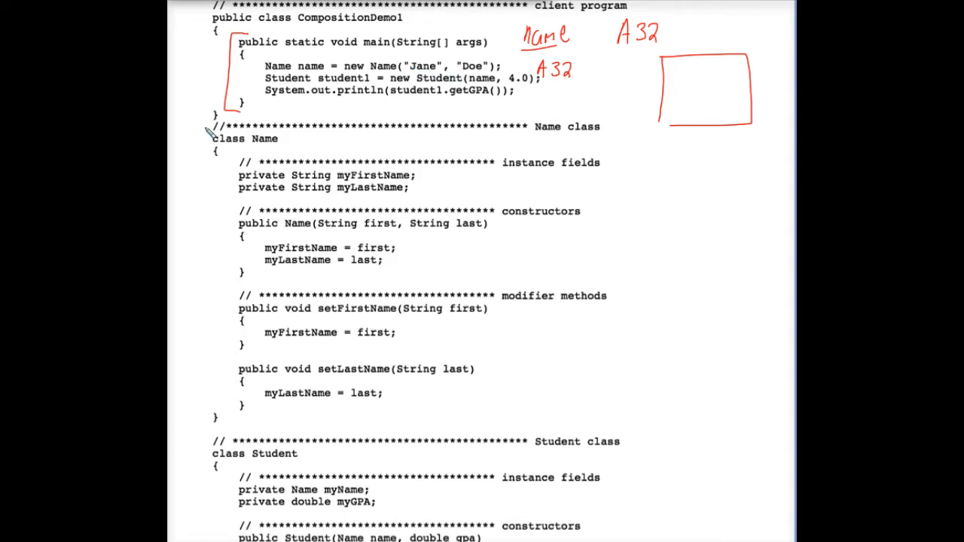
- Bracket class Name and write myFirstName "Jane" into the A32 object box
drag(208, 135, 203, 190)
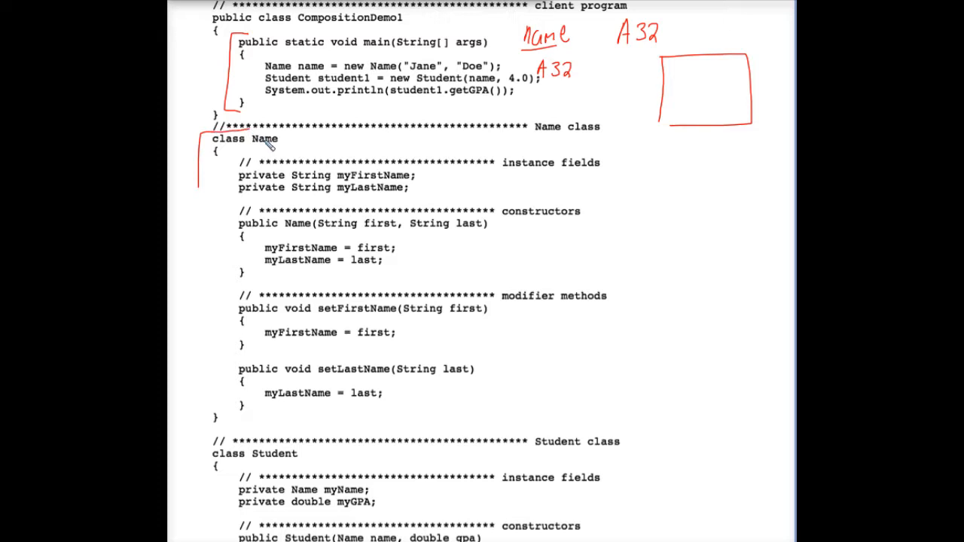
mouse_move(280, 174)
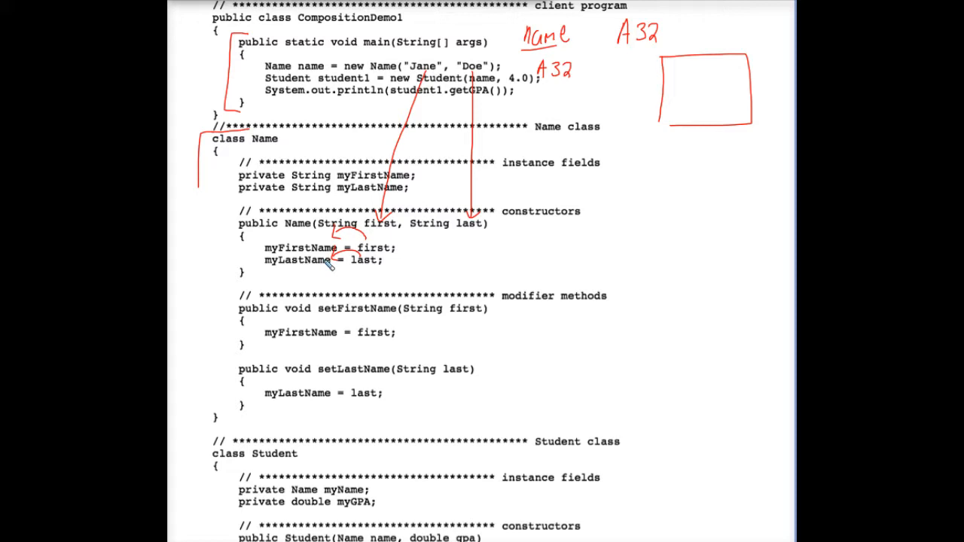
mouse_move(365, 180)
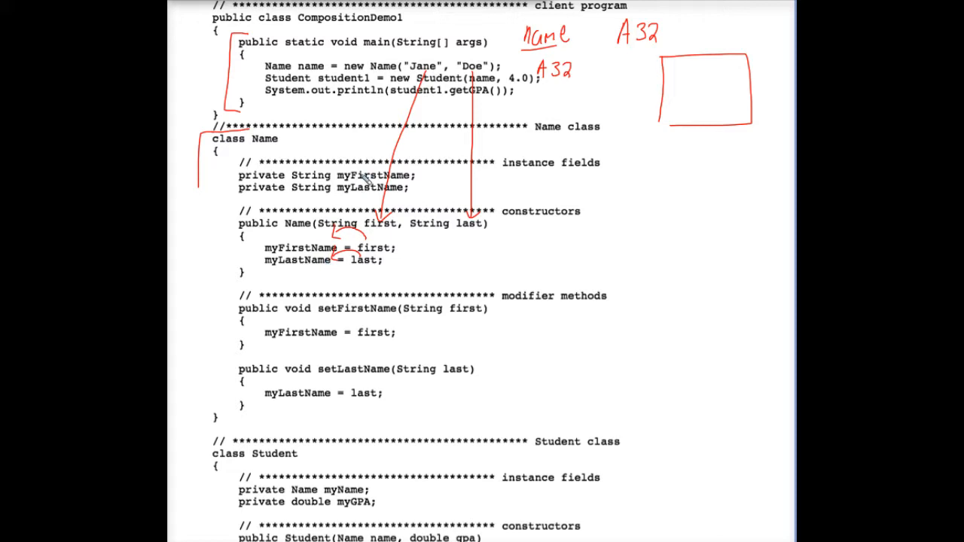
mouse_move(373, 192)
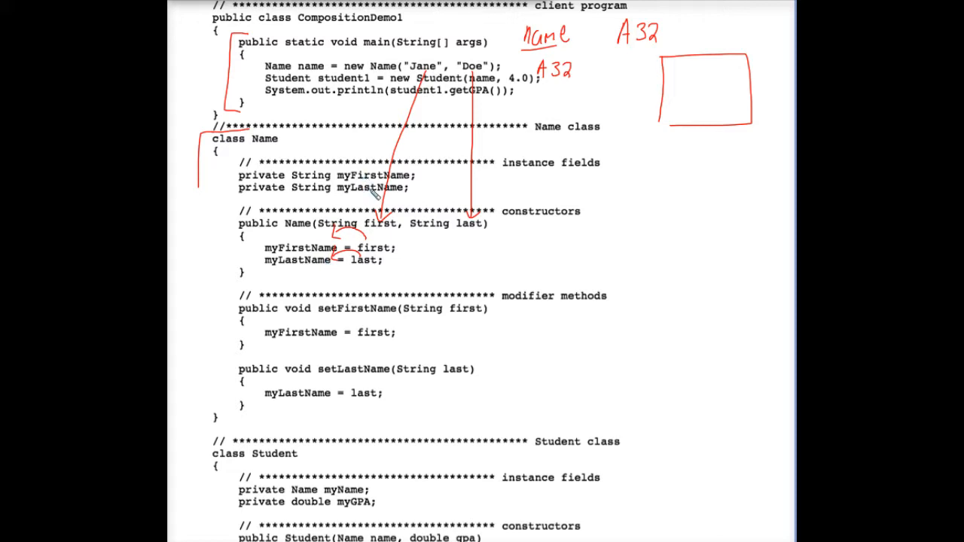
mouse_move(676, 81)
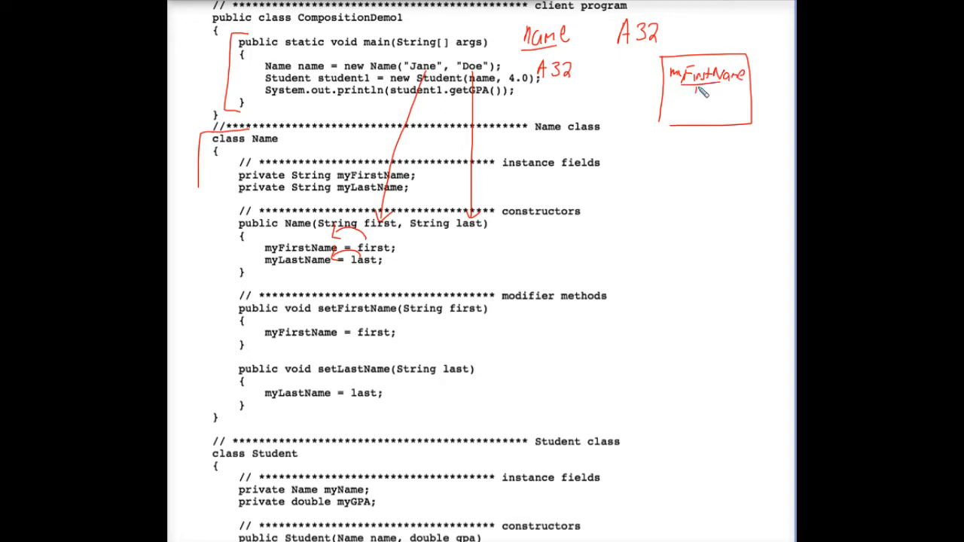
text("Jane)
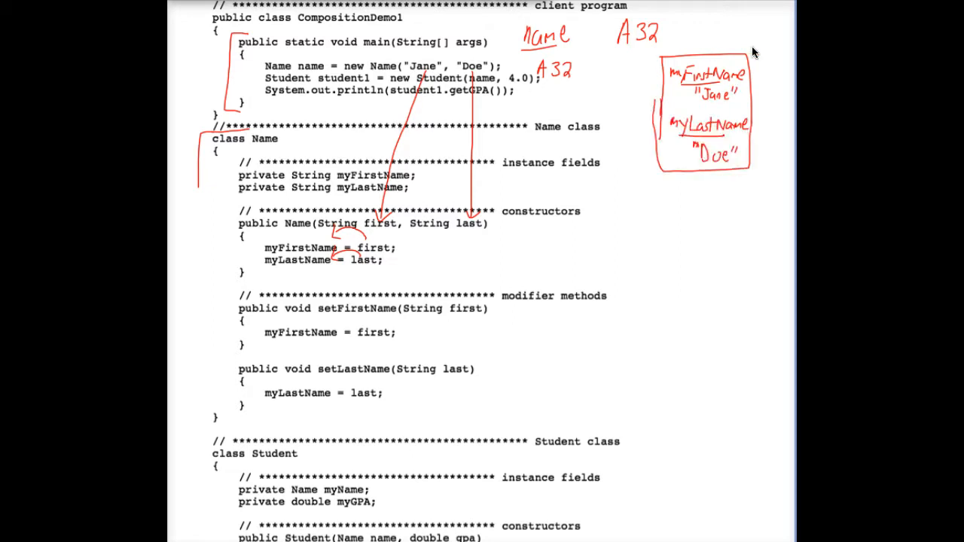
mouse_move(422, 72)
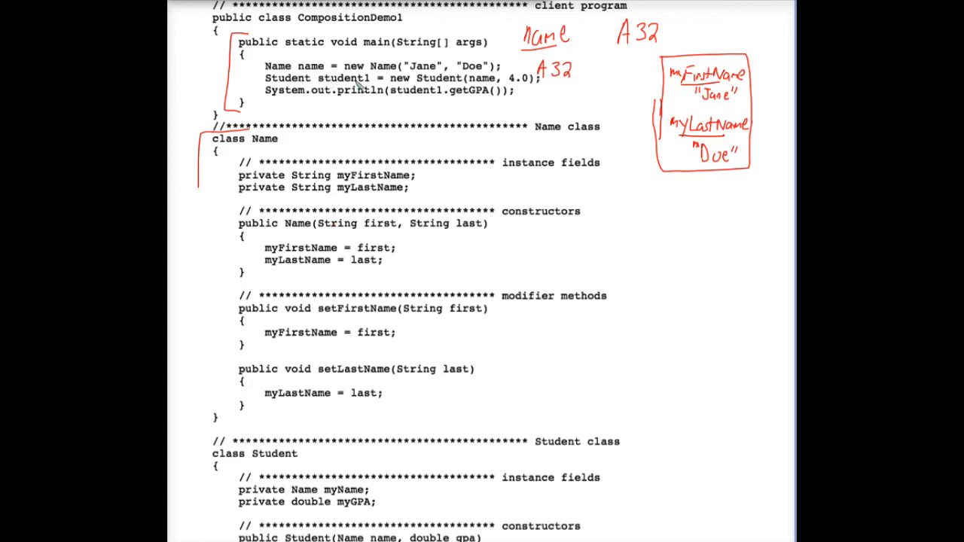
mouse_move(531, 210)
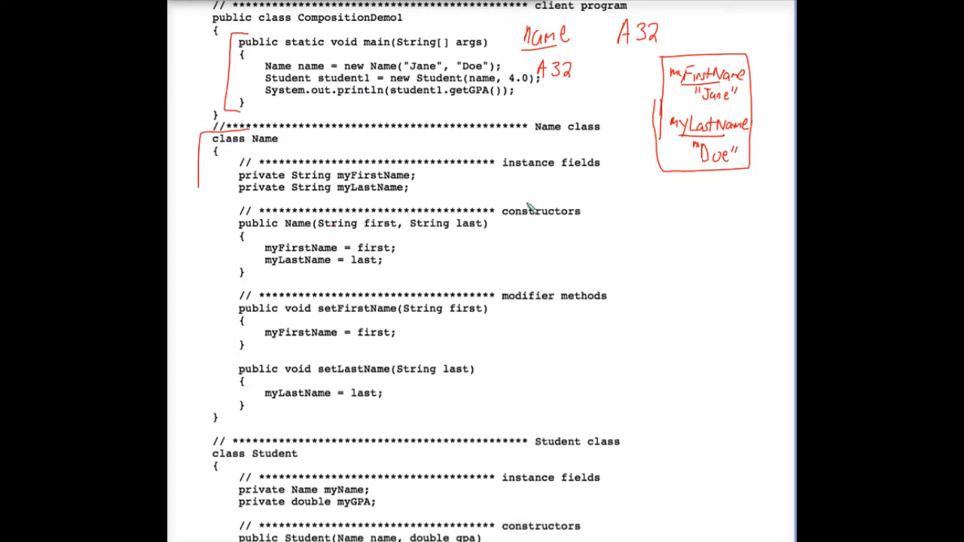
mouse_move(548, 232)
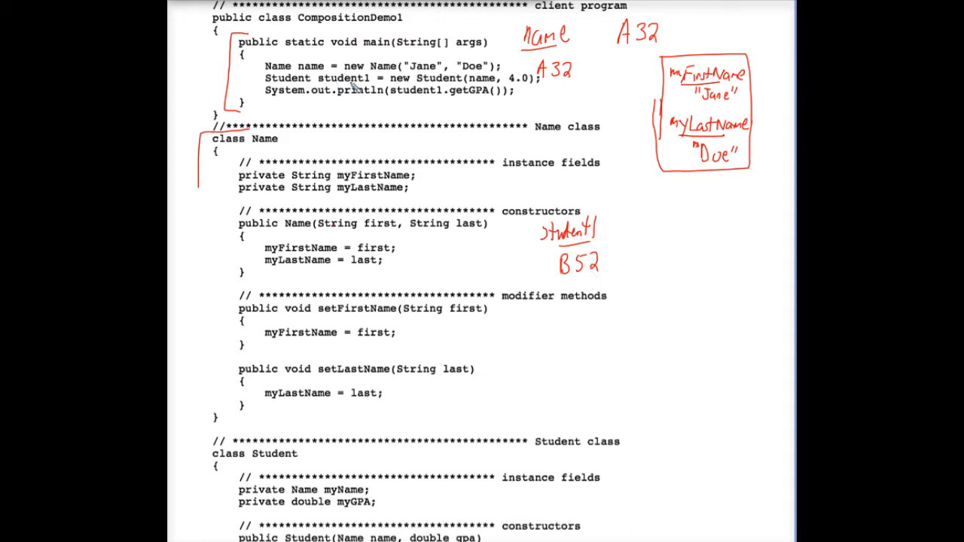
mouse_move(646, 239)
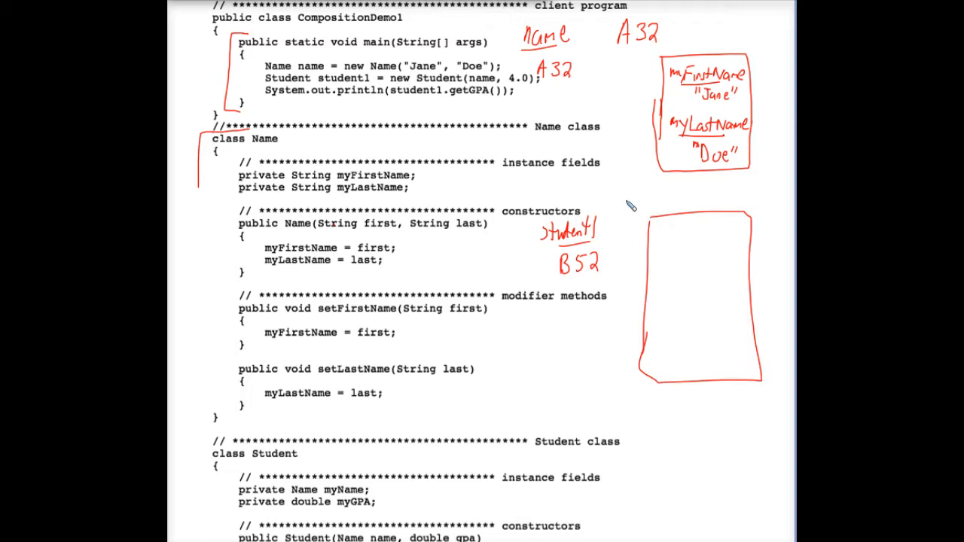
- Label the new empty Student object box with address B52
drag(624, 208, 660, 204)
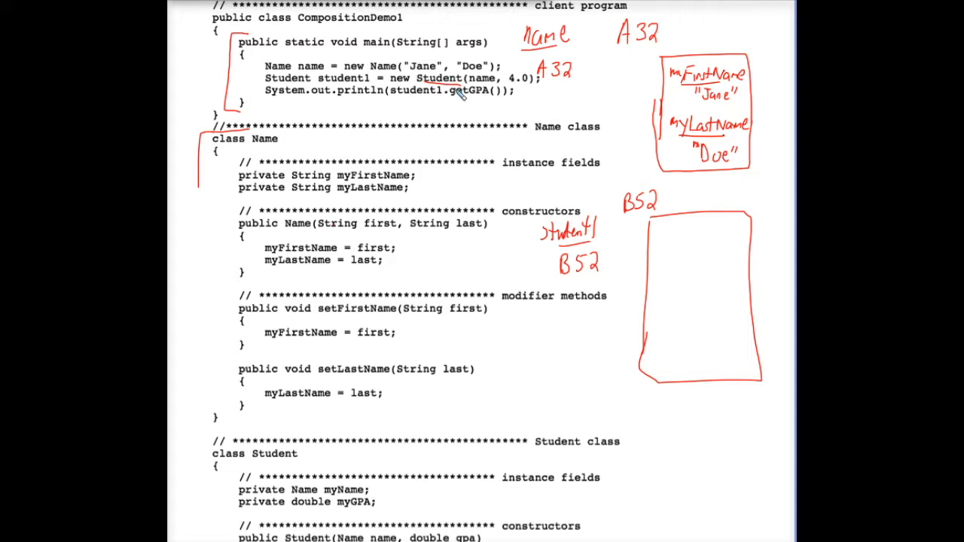
mouse_move(503, 259)
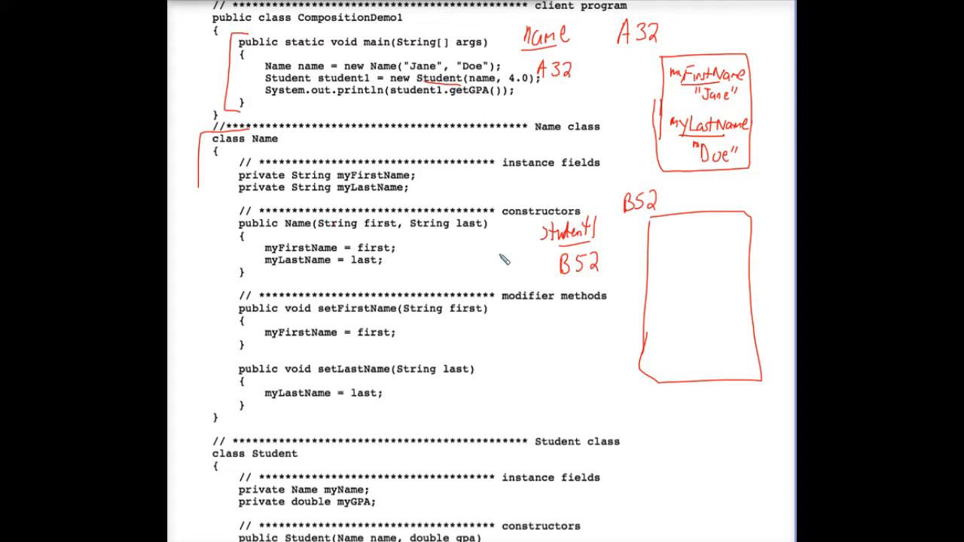
mouse_move(195, 434)
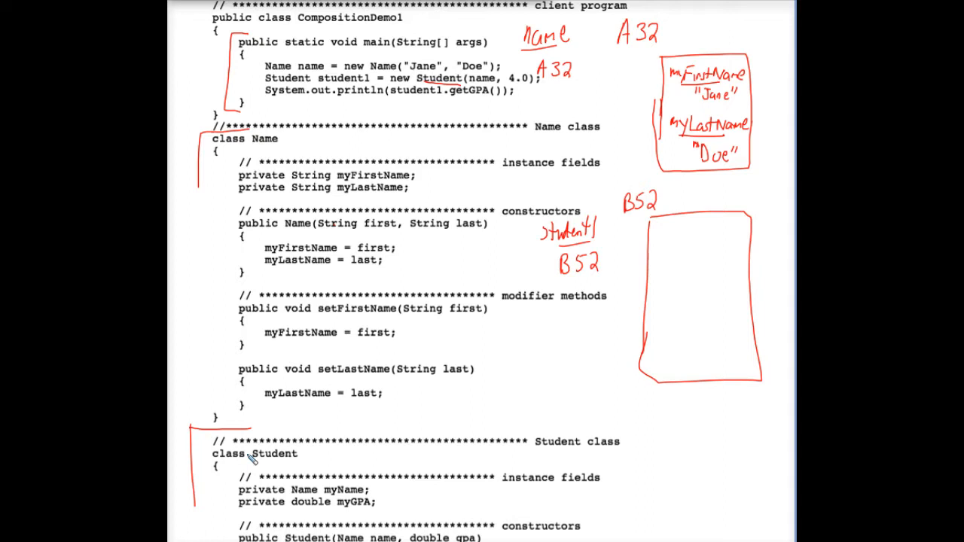
mouse_move(368, 316)
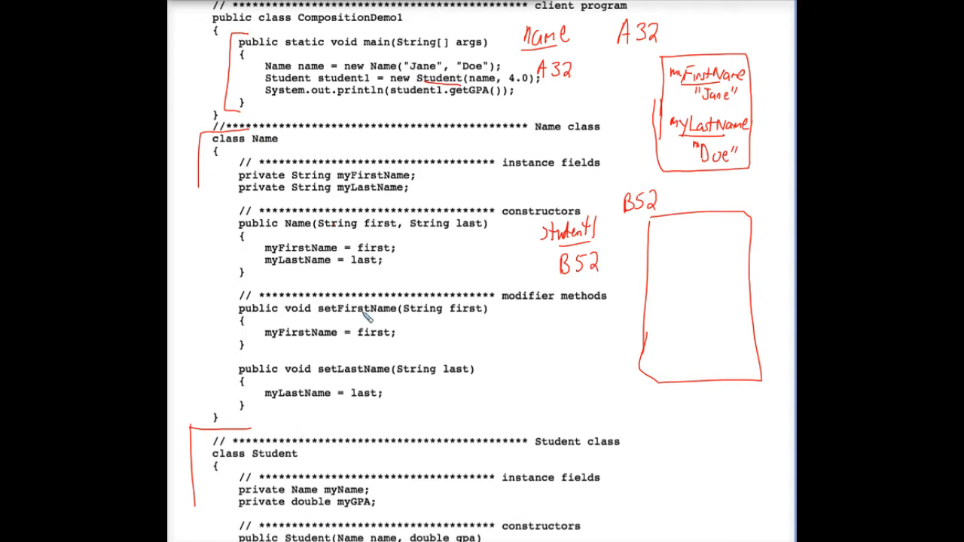
- Scroll down to the Student class and back up to main
scroll(down, 3)
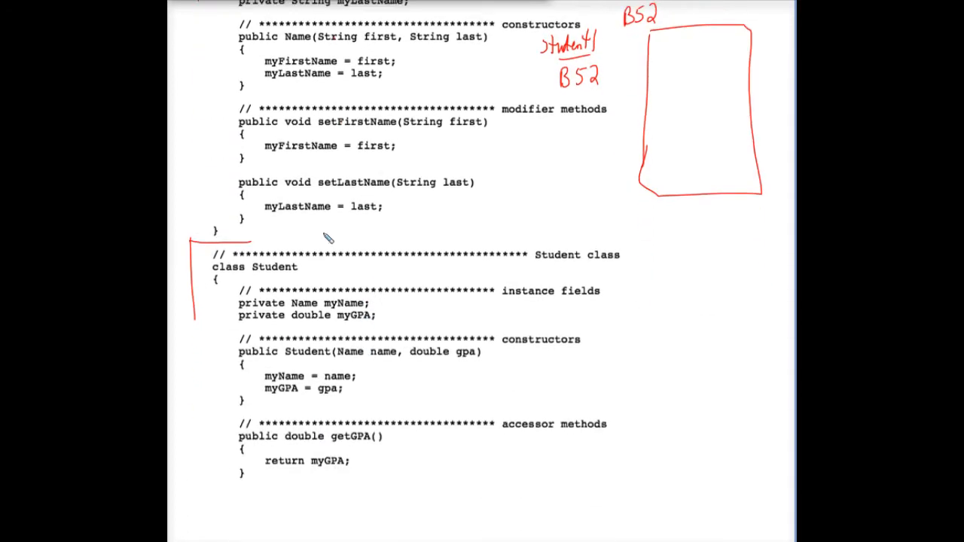
mouse_move(356, 338)
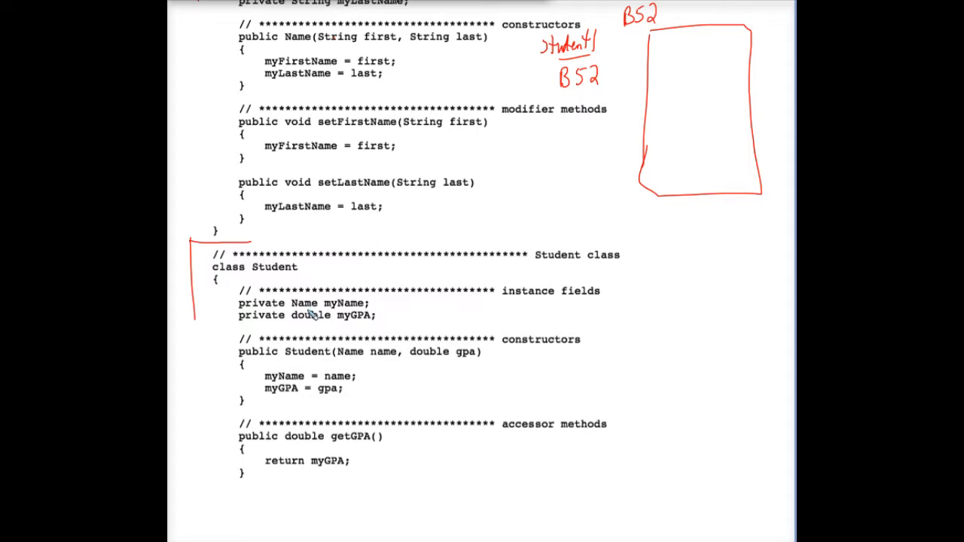
scroll(up, 3)
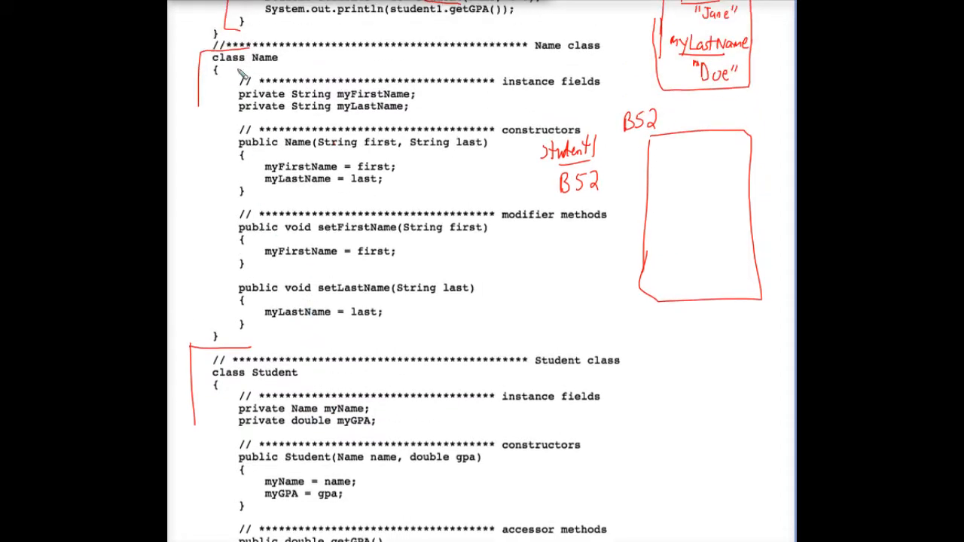
mouse_move(362, 104)
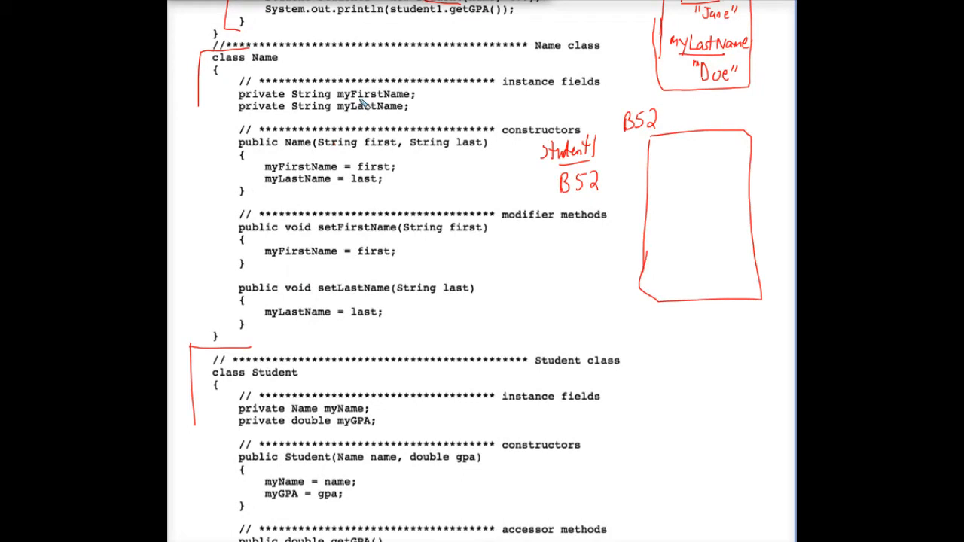
mouse_move(385, 109)
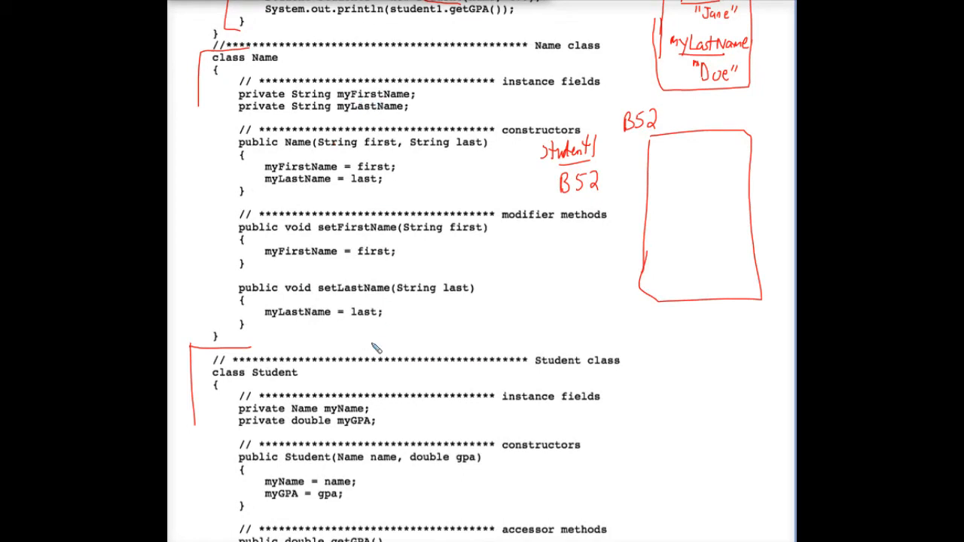
scroll(up, 3)
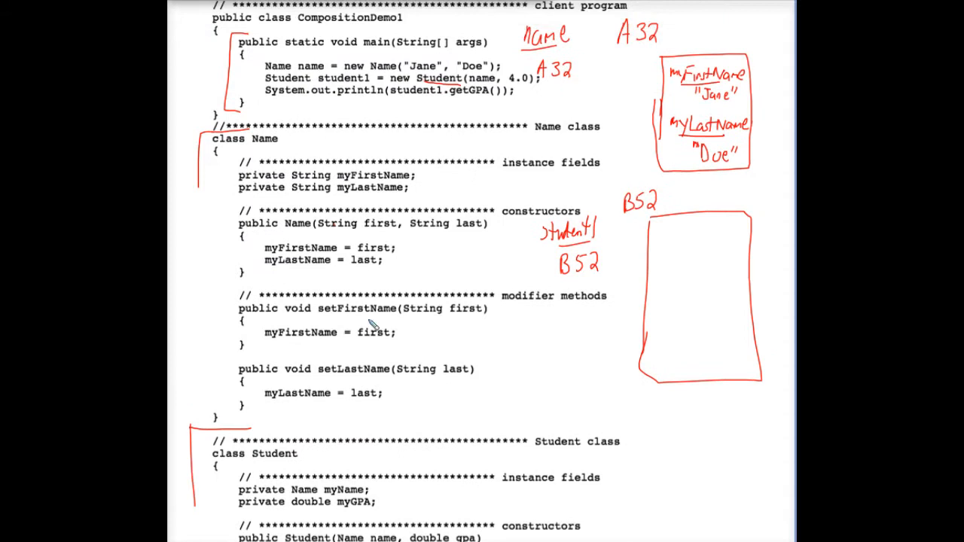
mouse_move(490, 89)
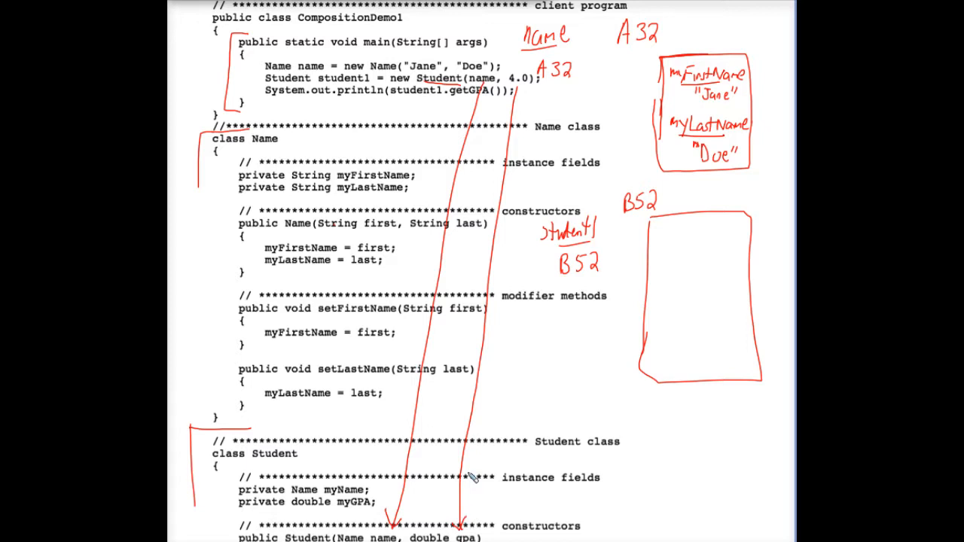
- Label the Student constructor's gpa parameter with the value 4.0
scroll(down, 3)
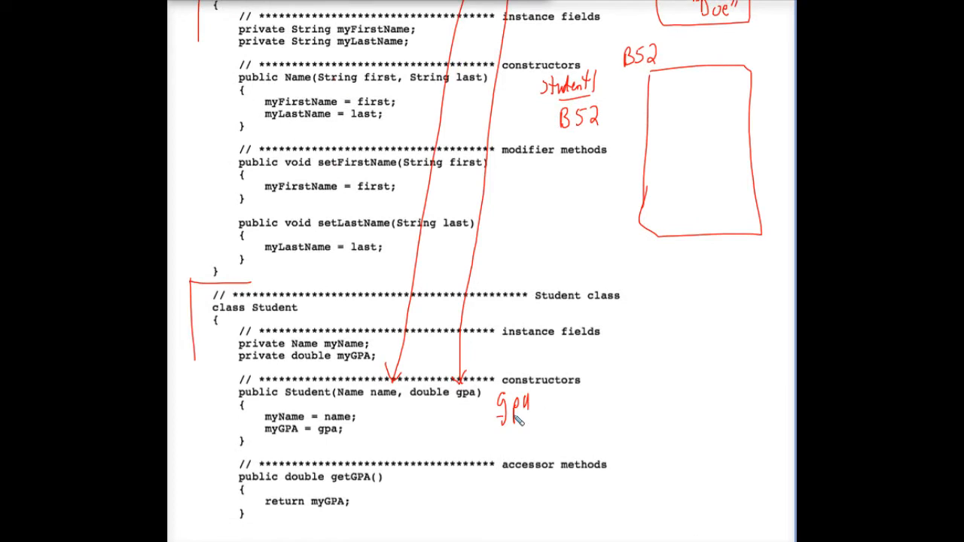
drag(512, 419, 527, 444)
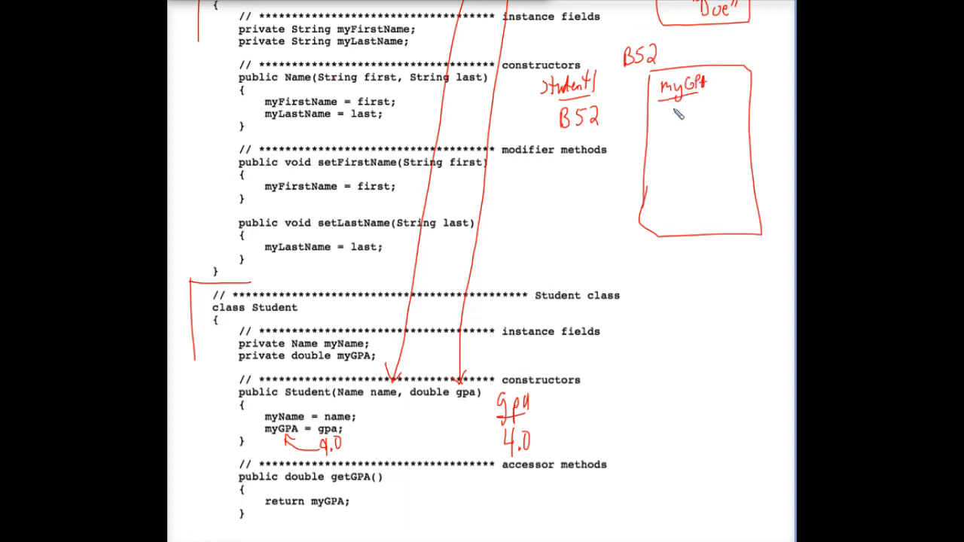
text(4.0)
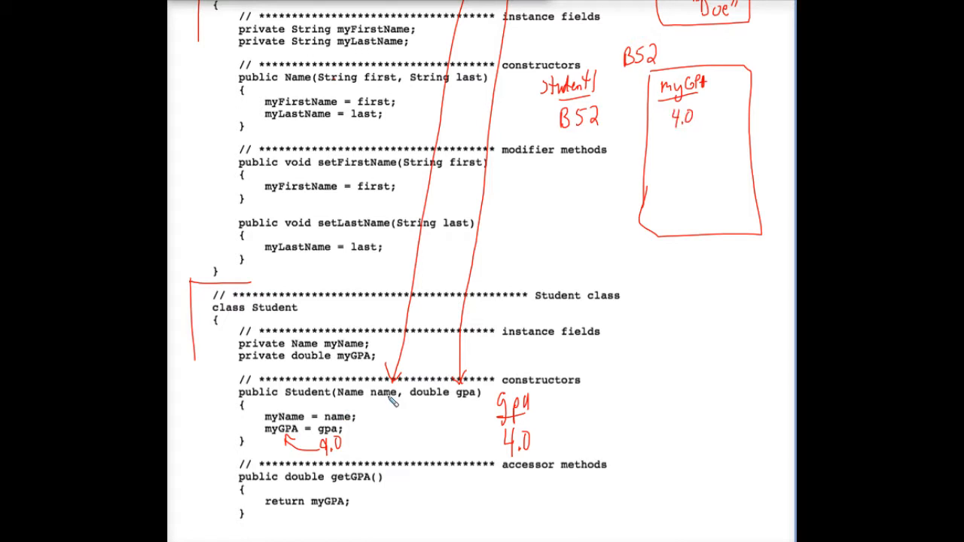
mouse_move(392, 400)
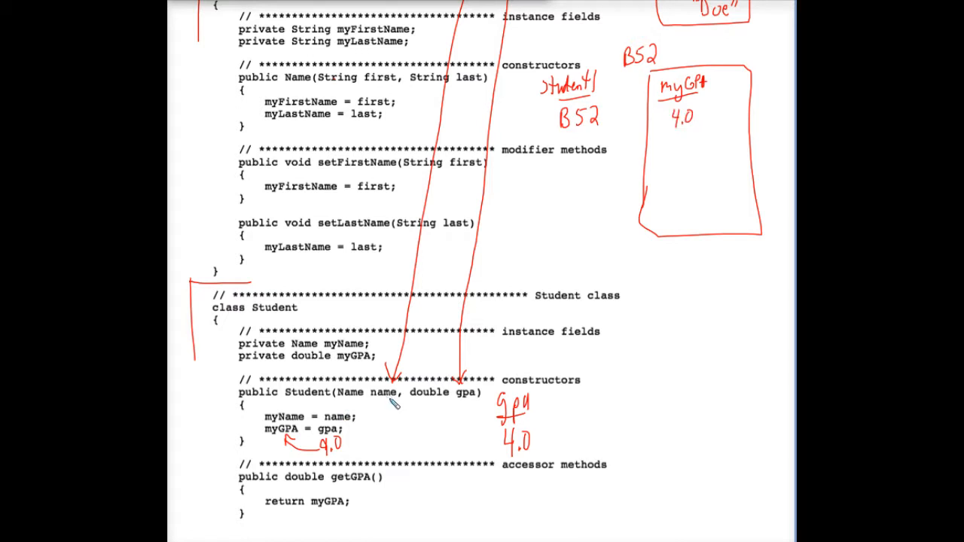
mouse_move(741, 139)
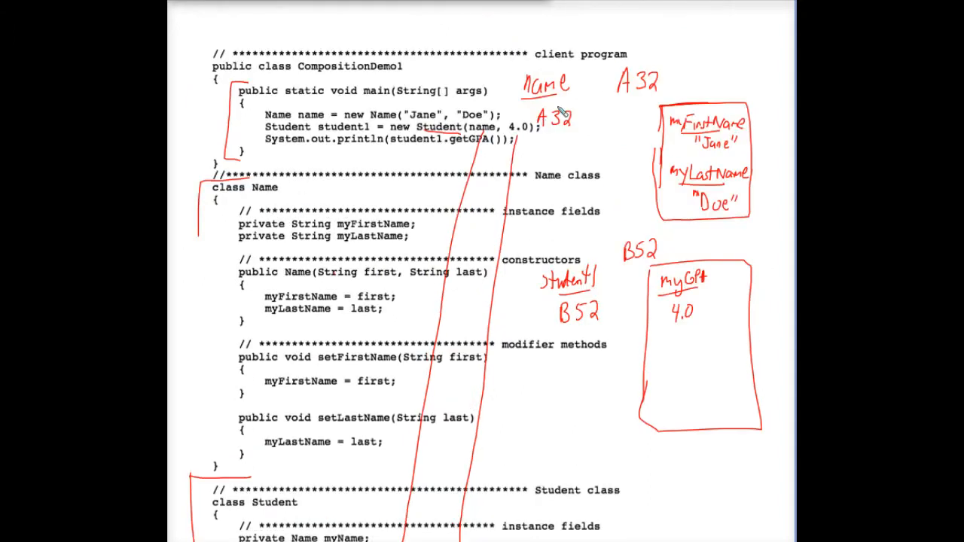
scroll(down, 3)
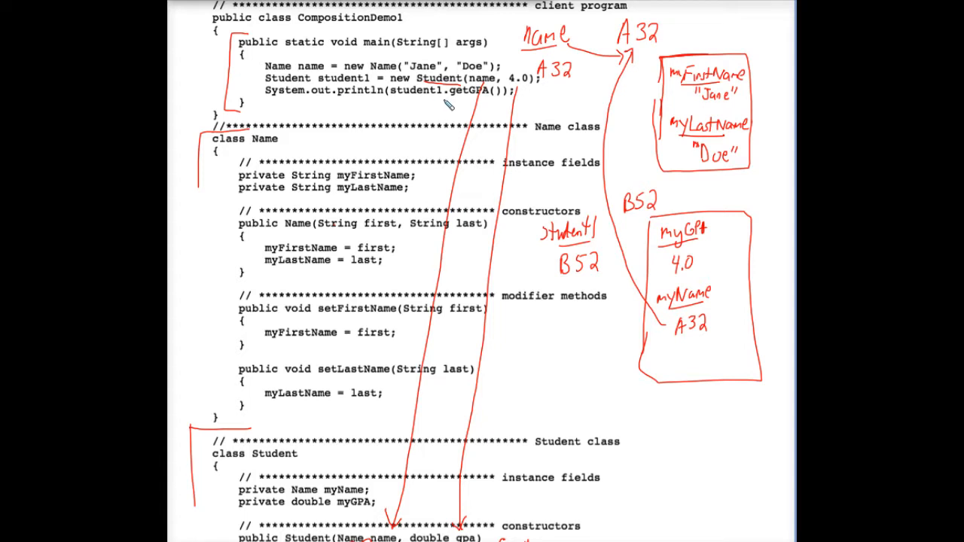
mouse_move(425, 103)
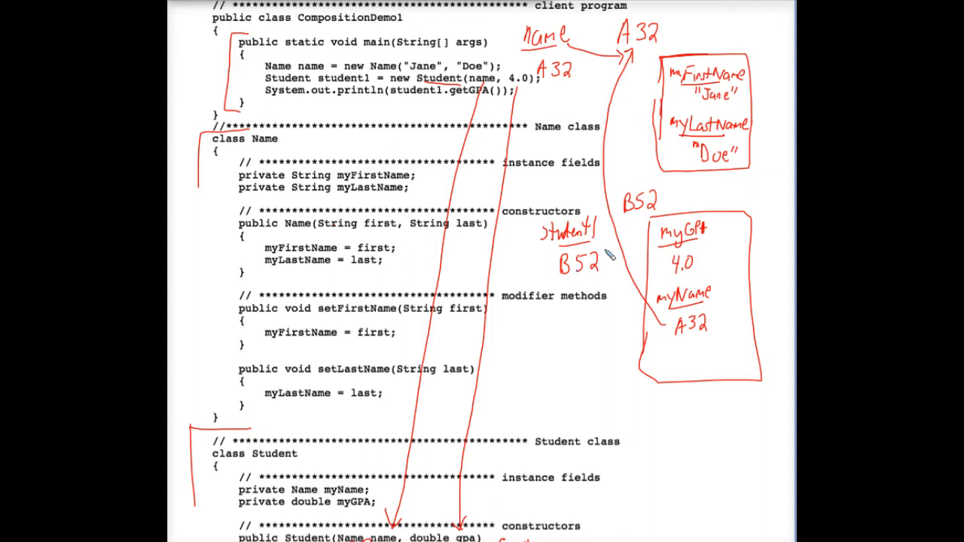
- Draw an arrow linking student1's B52 reference to the Student object box
drag(611, 260, 640, 223)
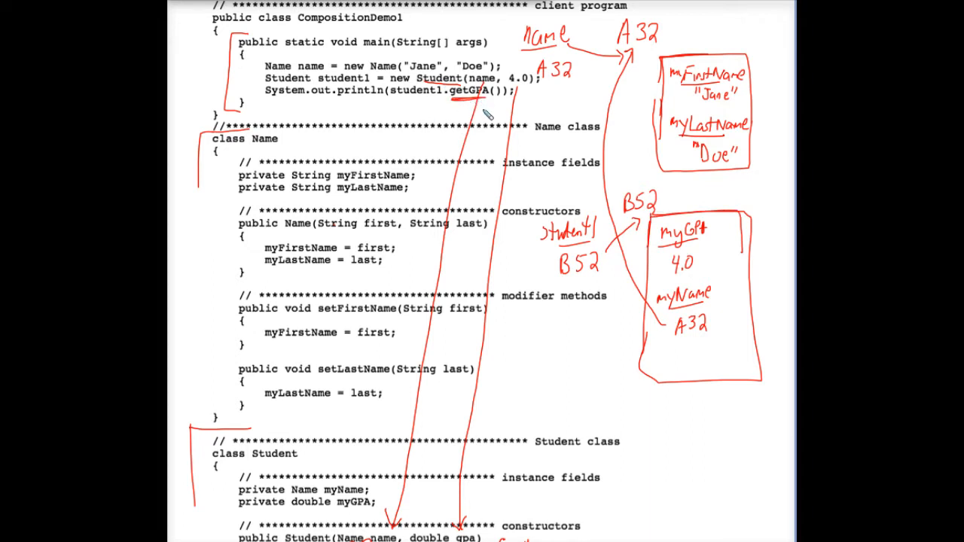
mouse_move(380, 294)
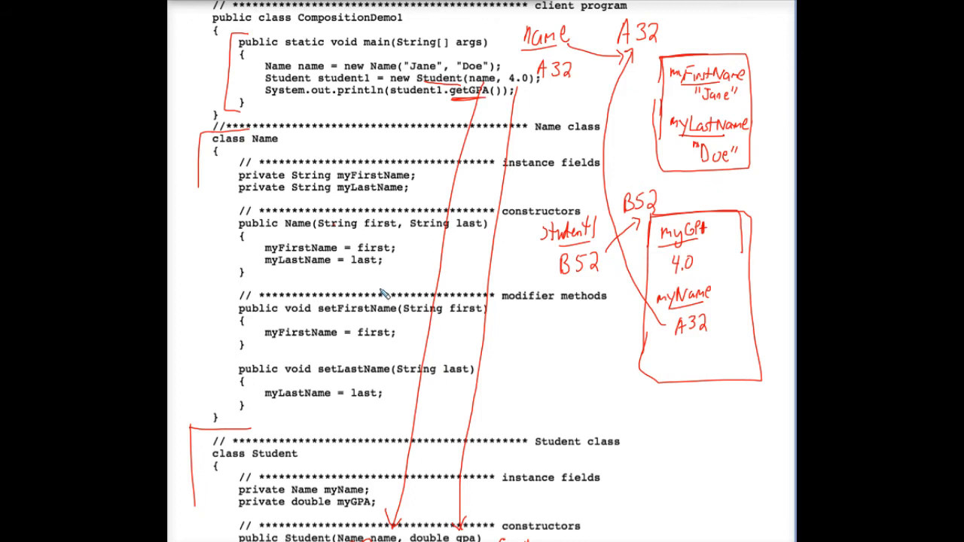
scroll(down, 3)
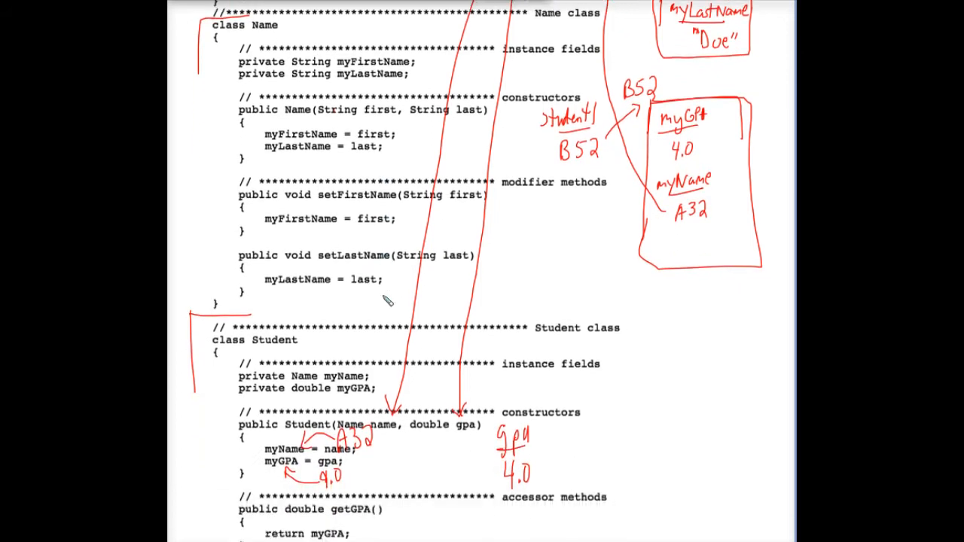
- Underline myGPA in the getGPA accessor's return statement
scroll(down, 3)
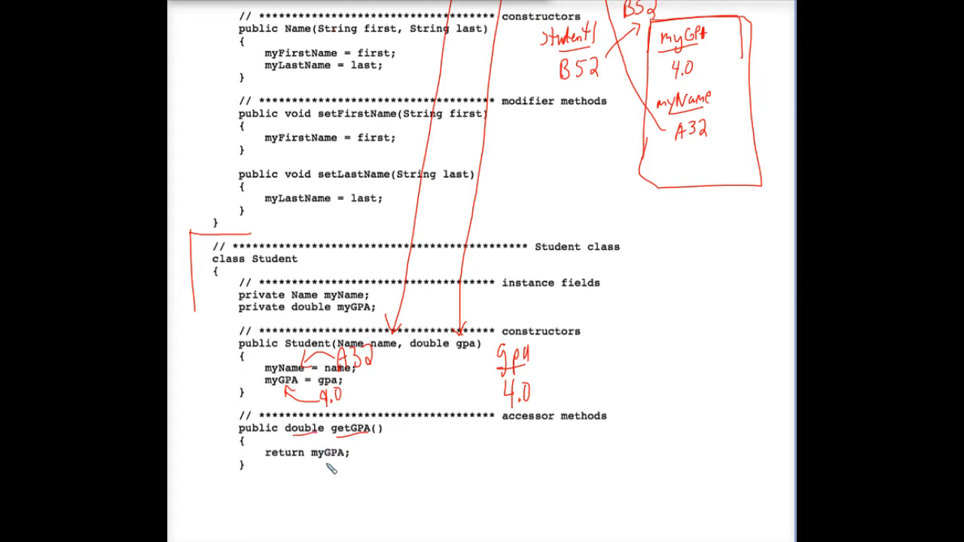
drag(319, 455, 347, 458)
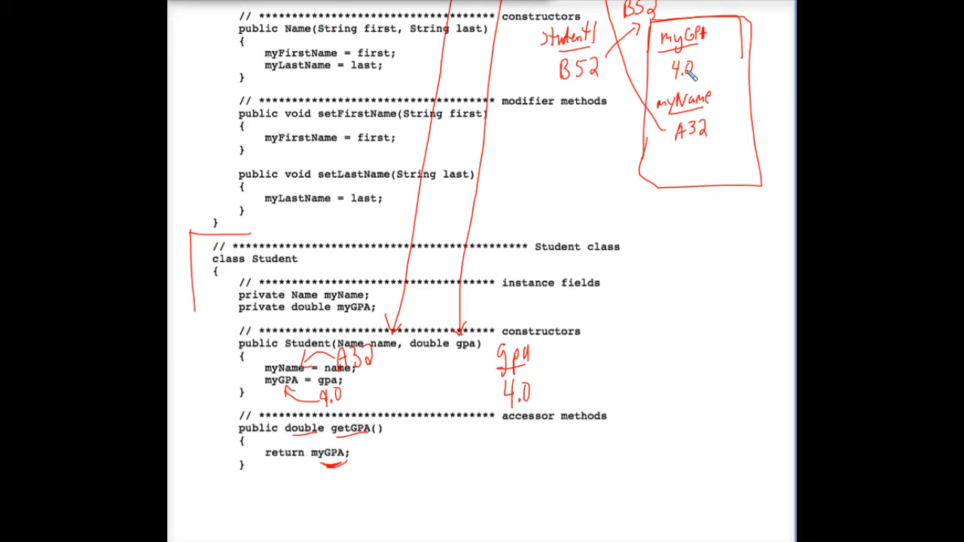
mouse_move(548, 114)
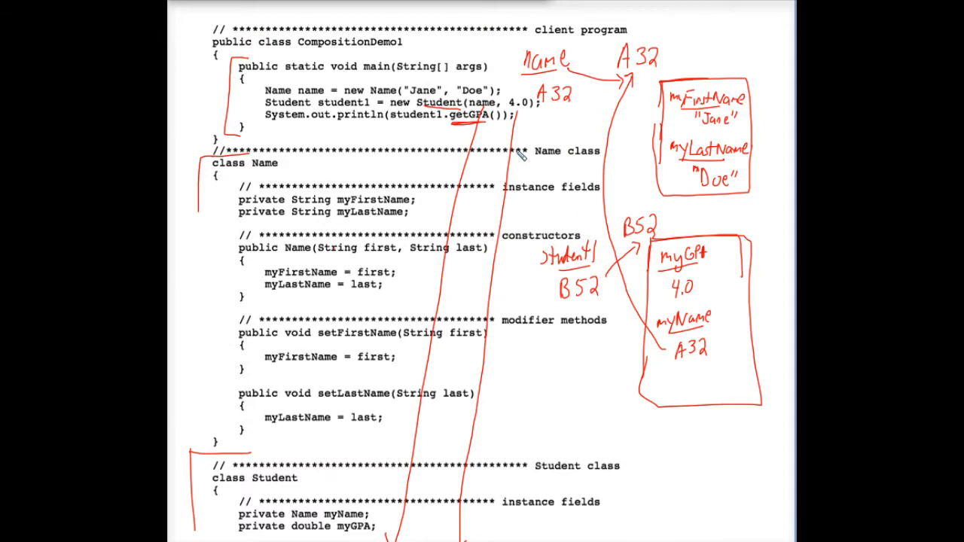
mouse_move(420, 127)
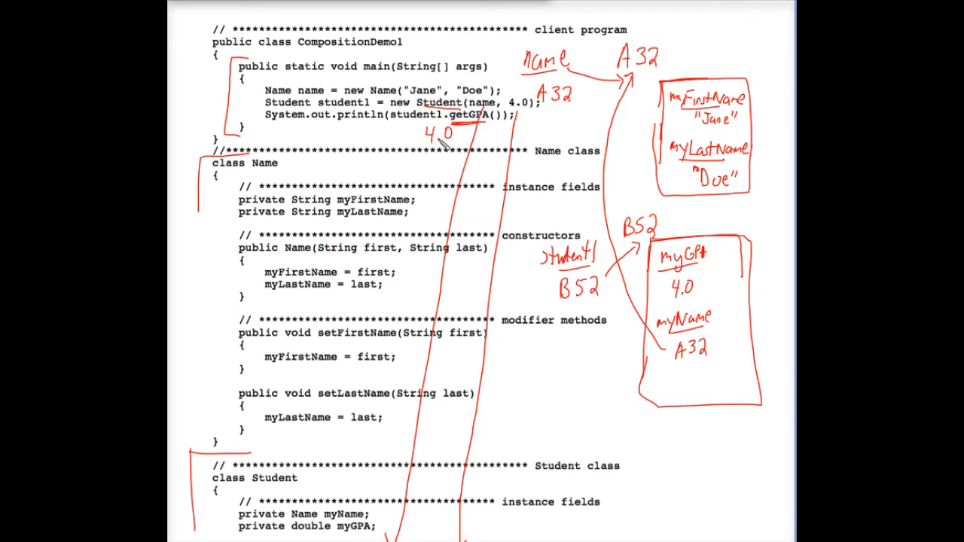
mouse_move(446, 160)
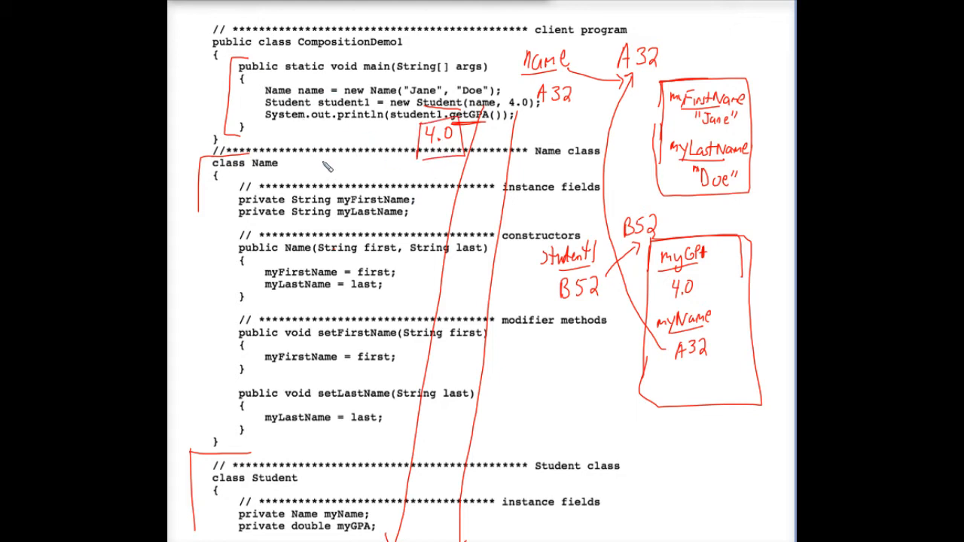
mouse_move(328, 181)
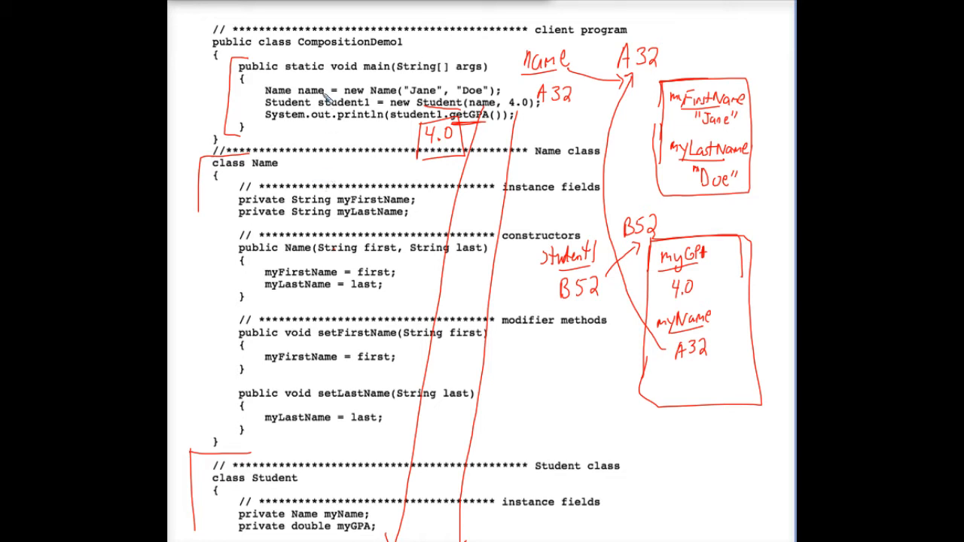
mouse_move(289, 81)
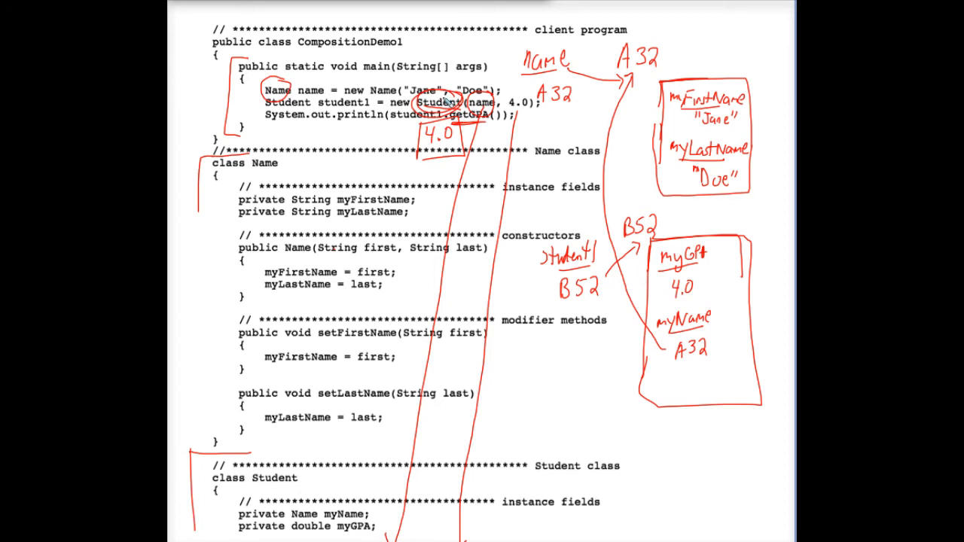
- Scroll through the Student and Name classes while outlining each in red
scroll(down, 3)
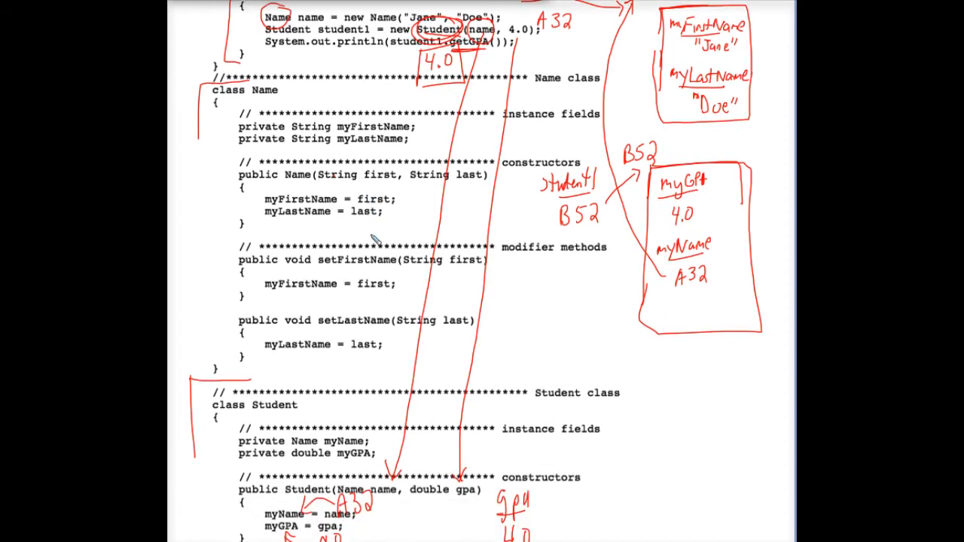
scroll(down, 3)
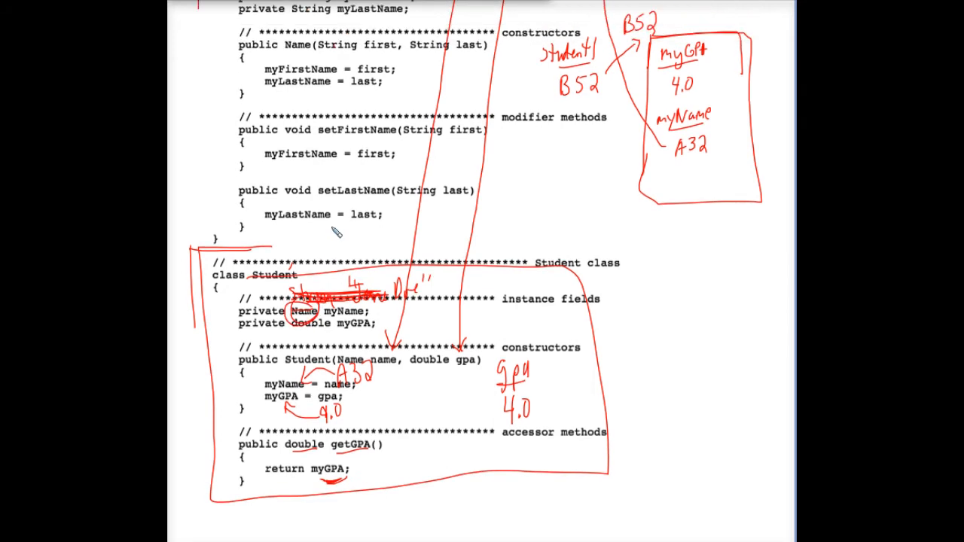
scroll(up, 3)
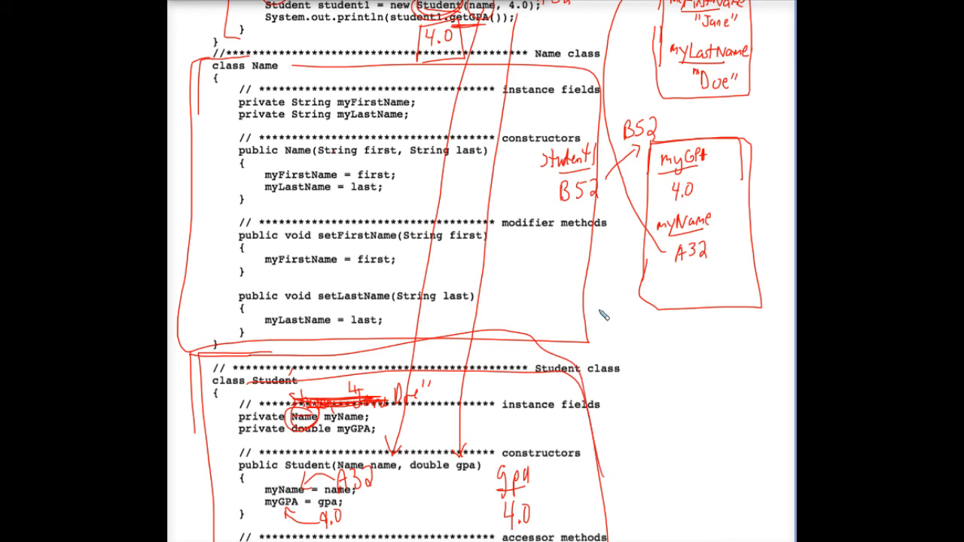
mouse_move(470, 198)
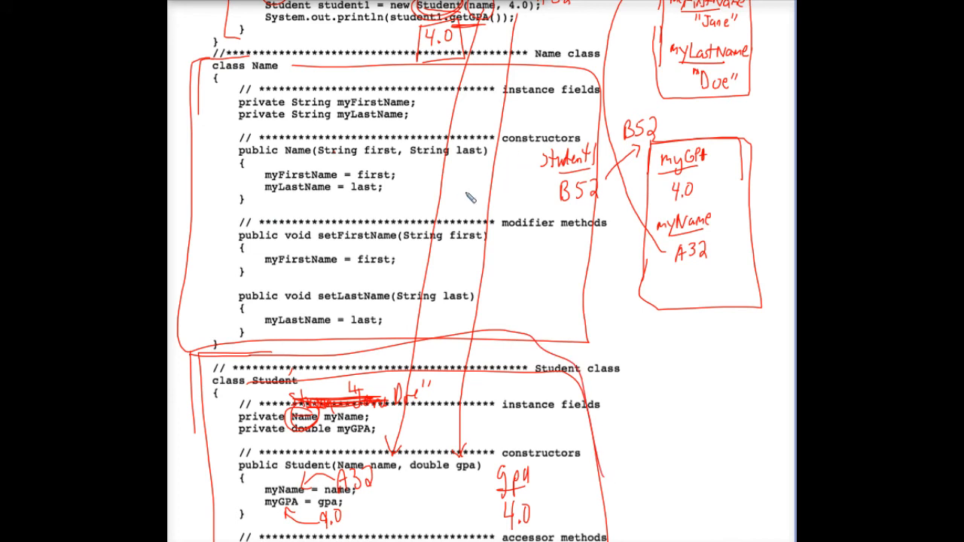
mouse_move(470, 193)
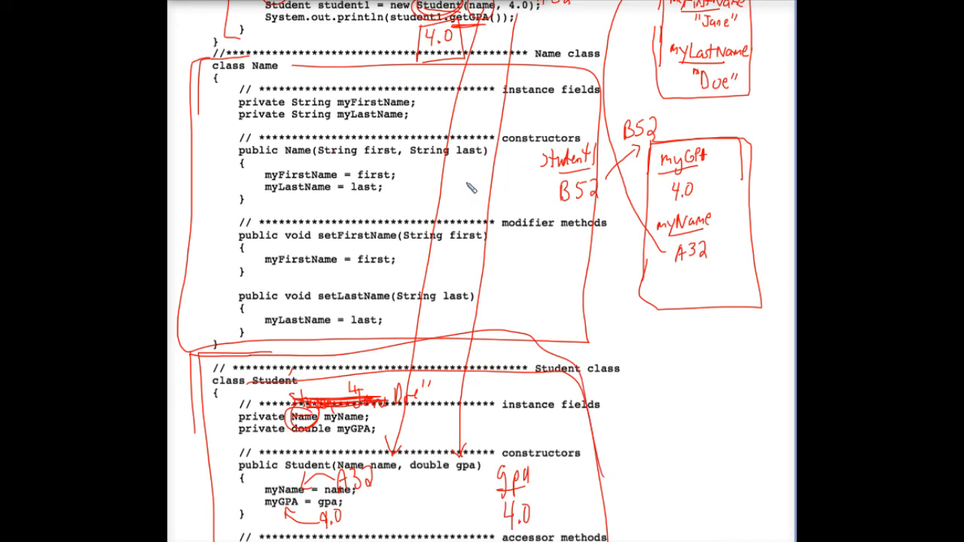